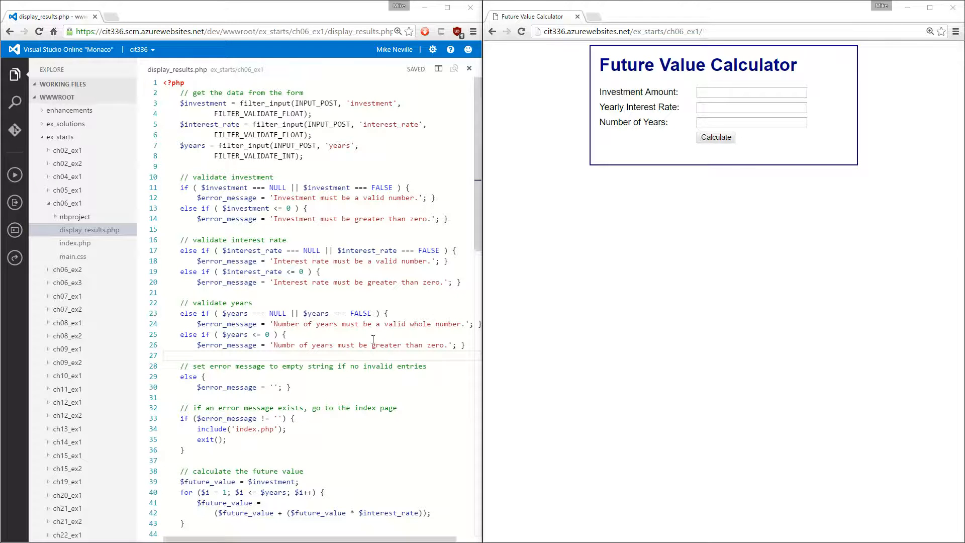
Review the index.php form code, scrolling through the file
click(75, 243)
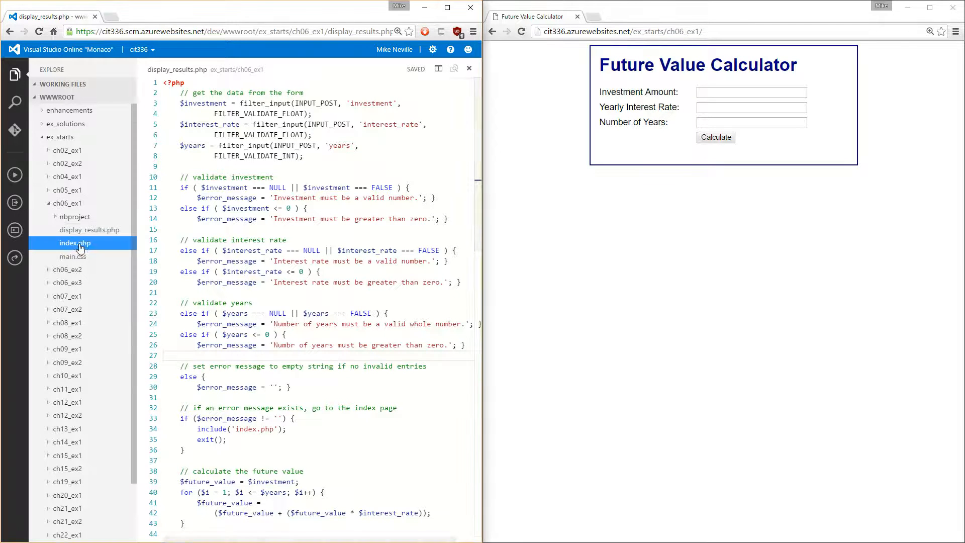
click(74, 242)
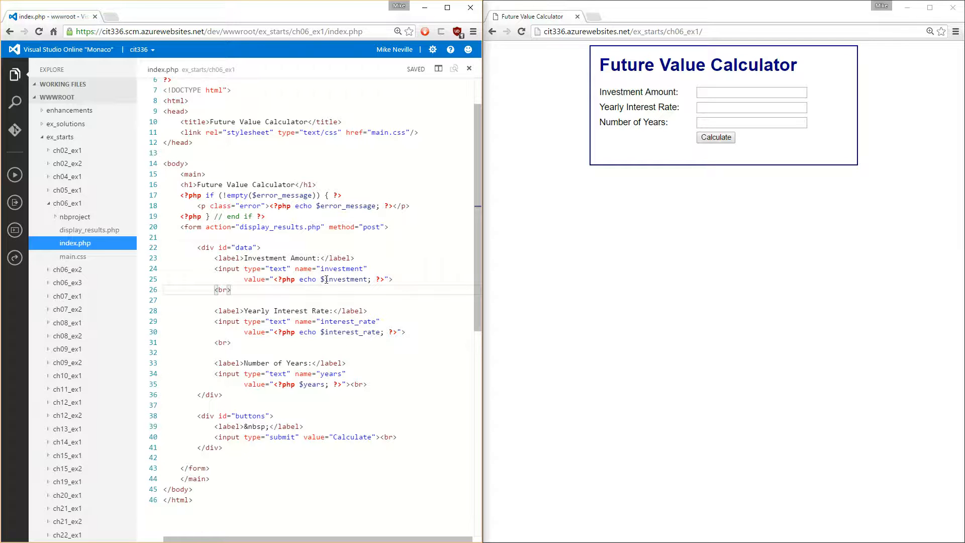
mouse_move(89, 249)
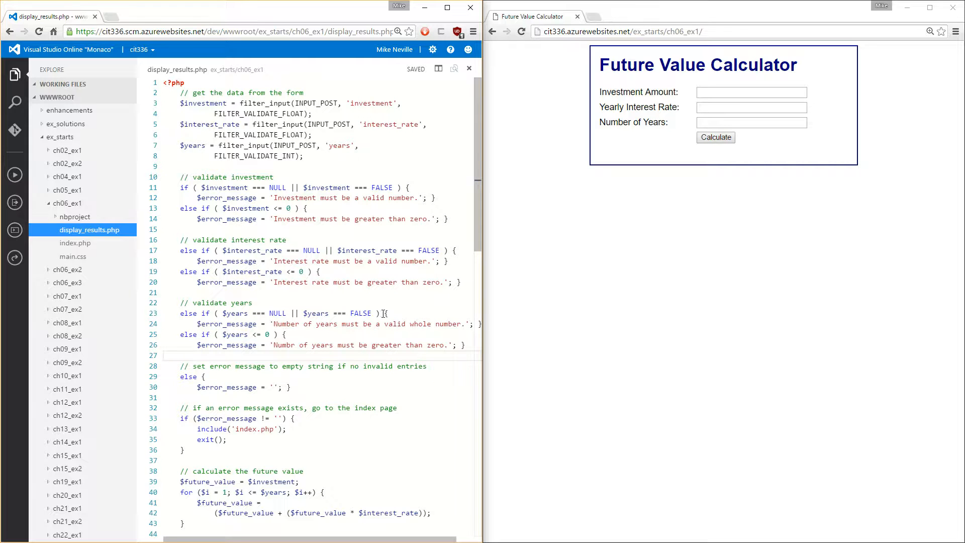
scroll(down, 3)
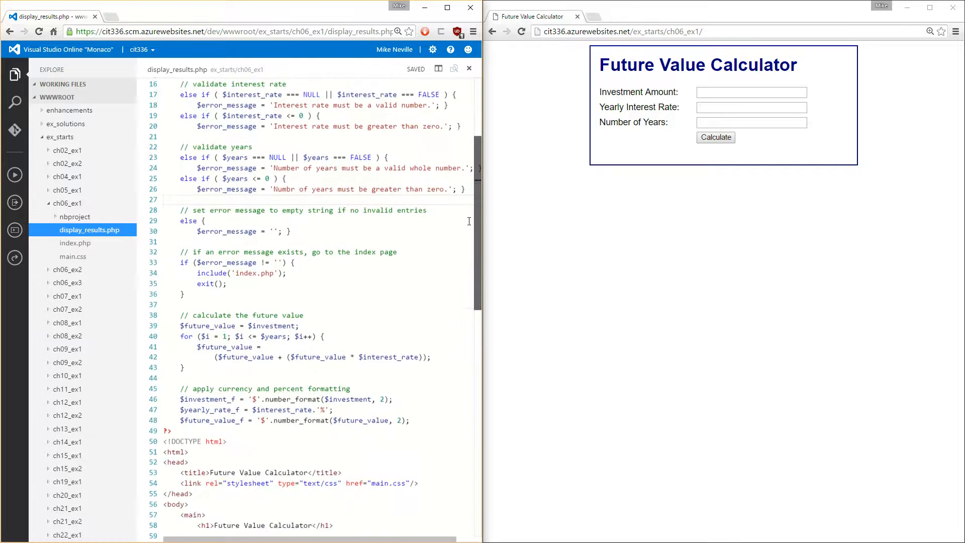
scroll(down, 3)
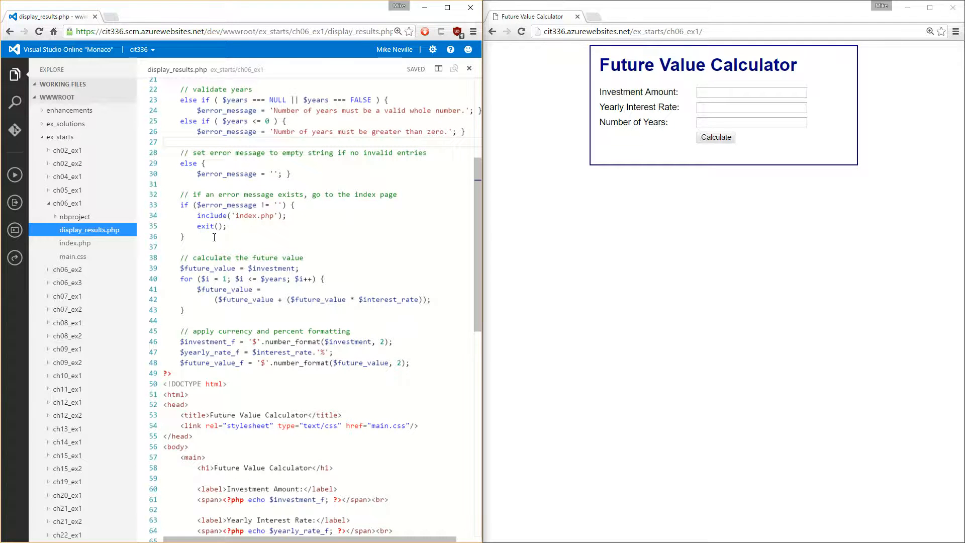
scroll(up, 3)
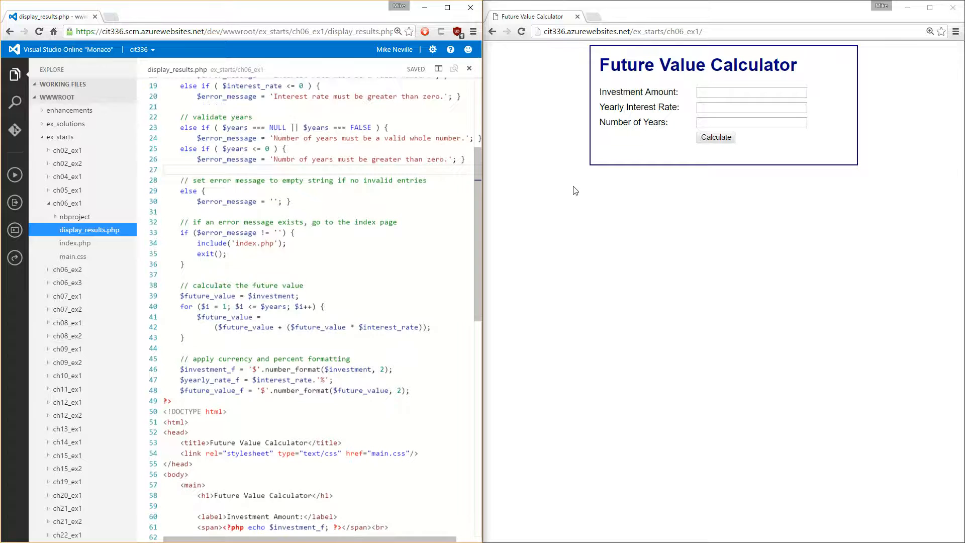
scroll(up, 3)
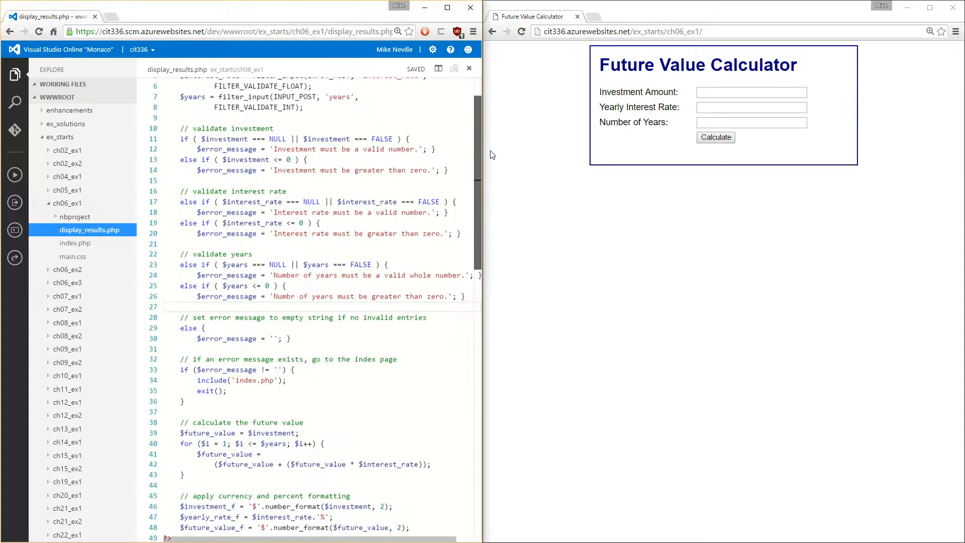
scroll(up, 3)
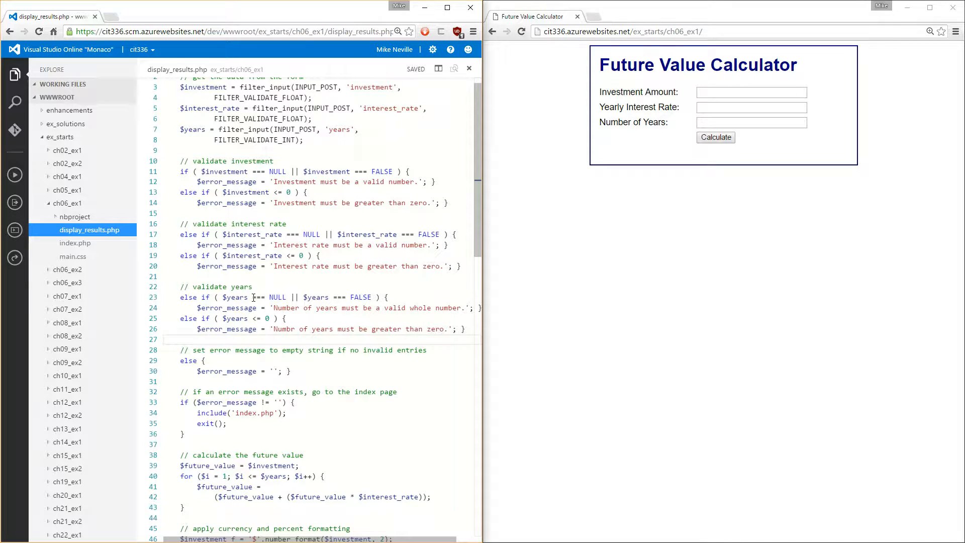
scroll(down, 3)
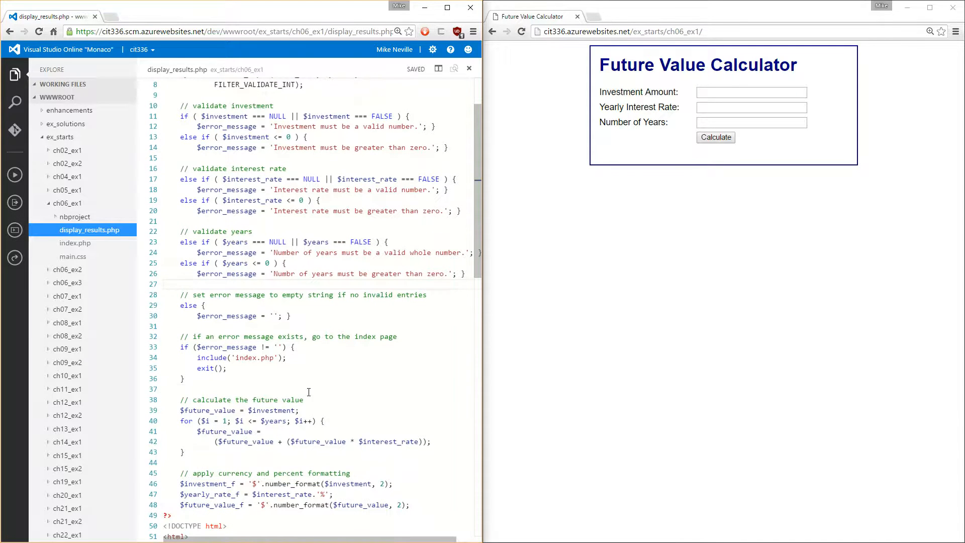
Add echo $investment; echo $interest_rate; echo $years; before the future value loop and save
click(300, 410)
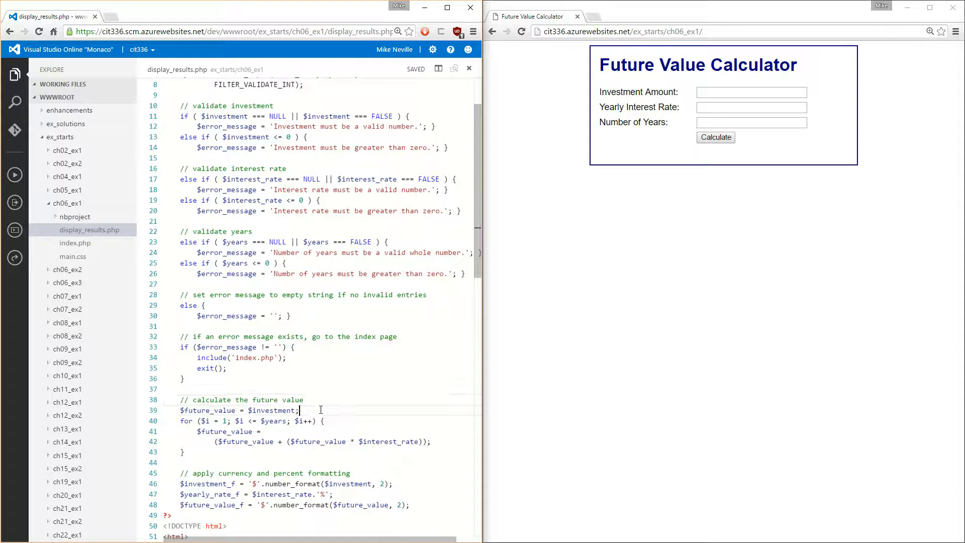
key(Enter)
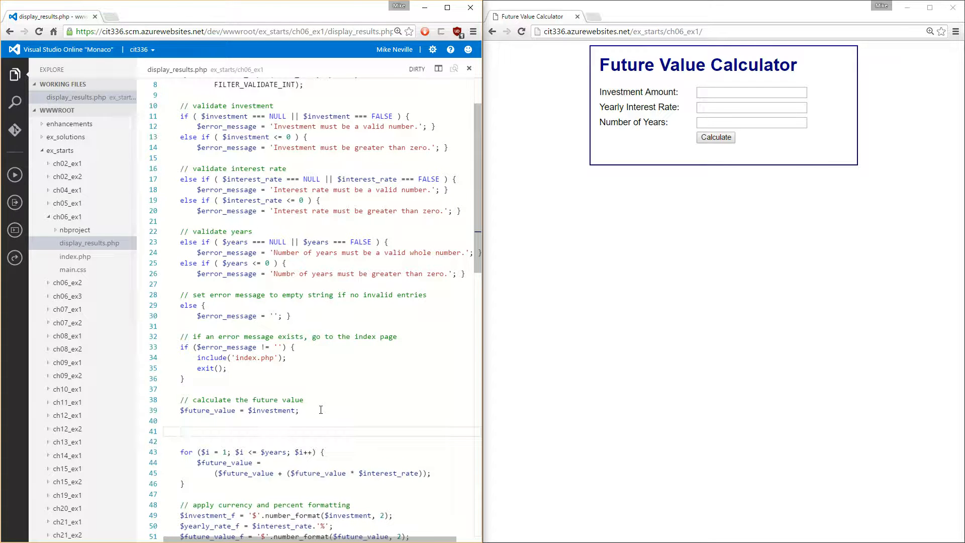
text(echo $)
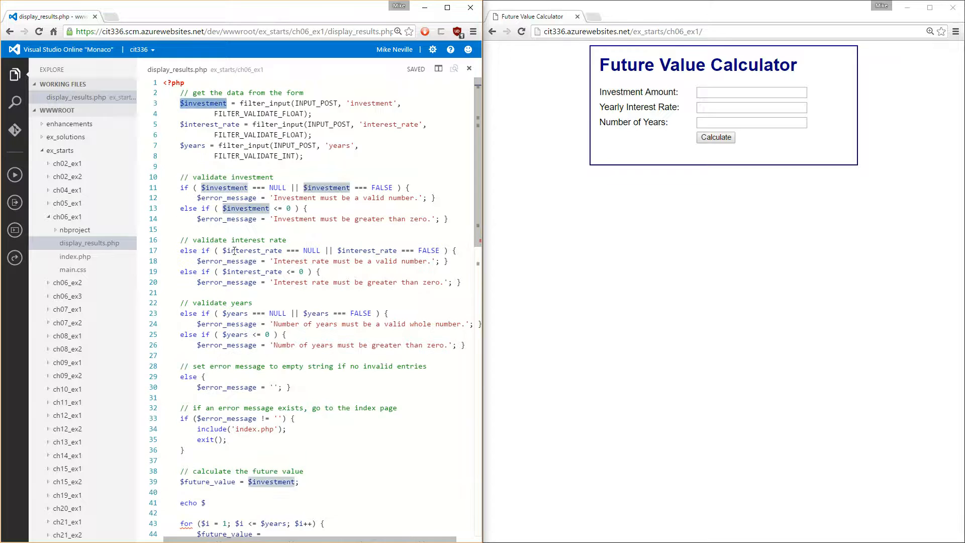
scroll(down, 3)
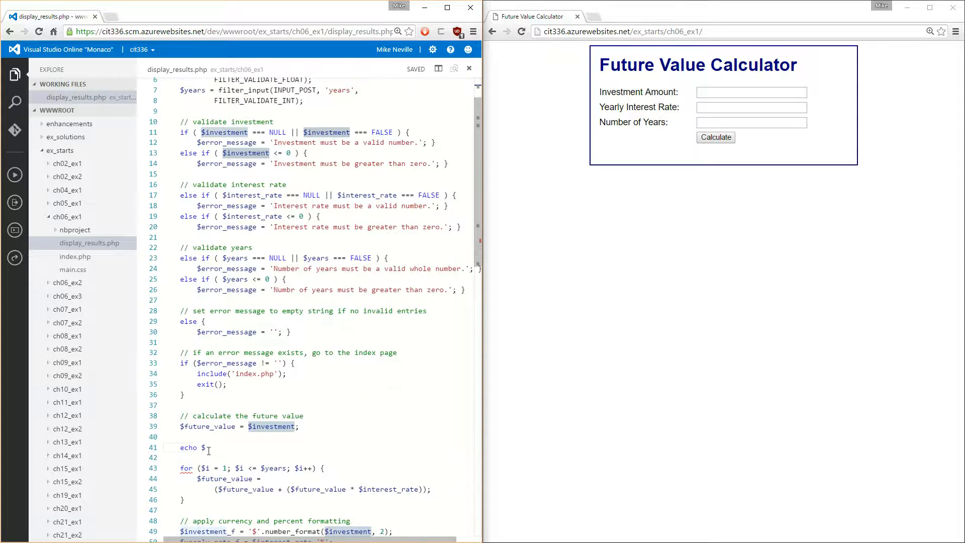
text($investment)
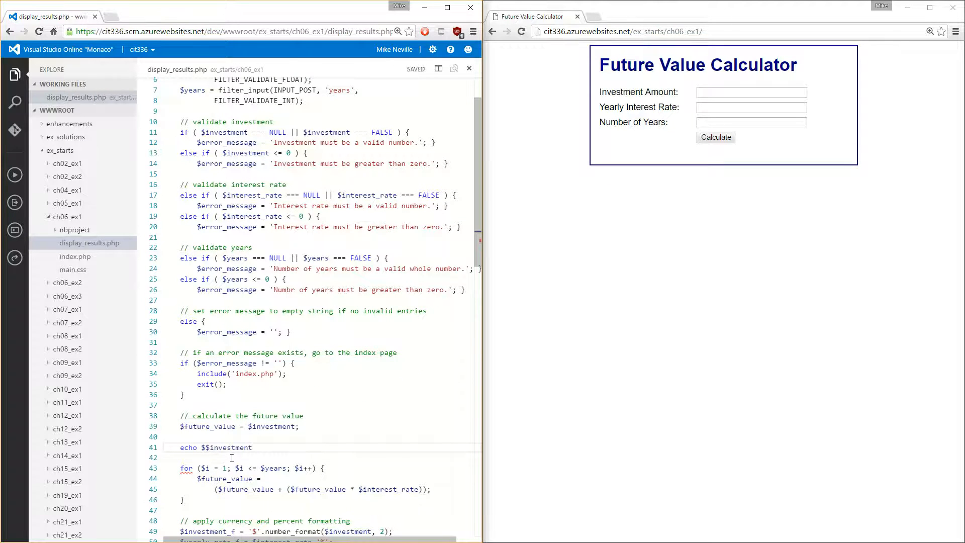
double_click(226, 447)
text(;)
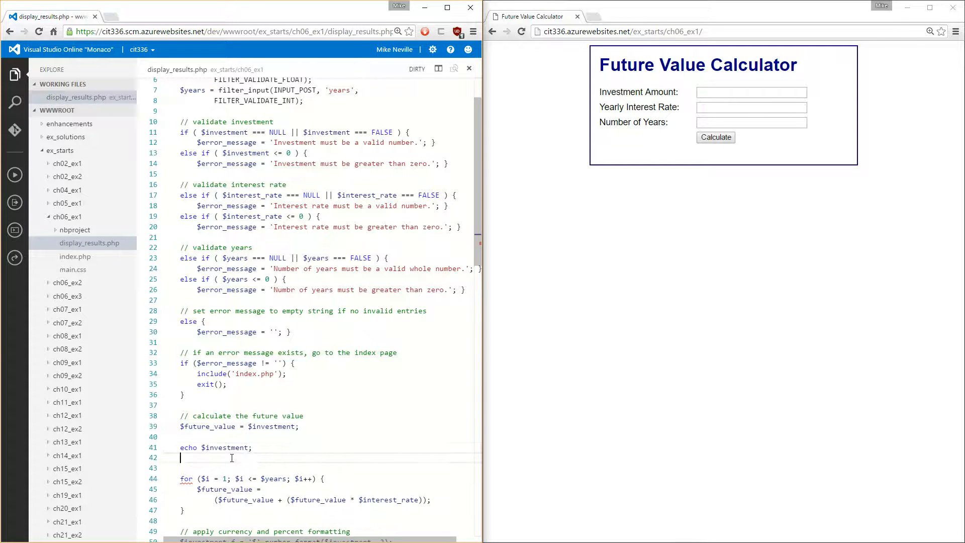
text(echo $interest)
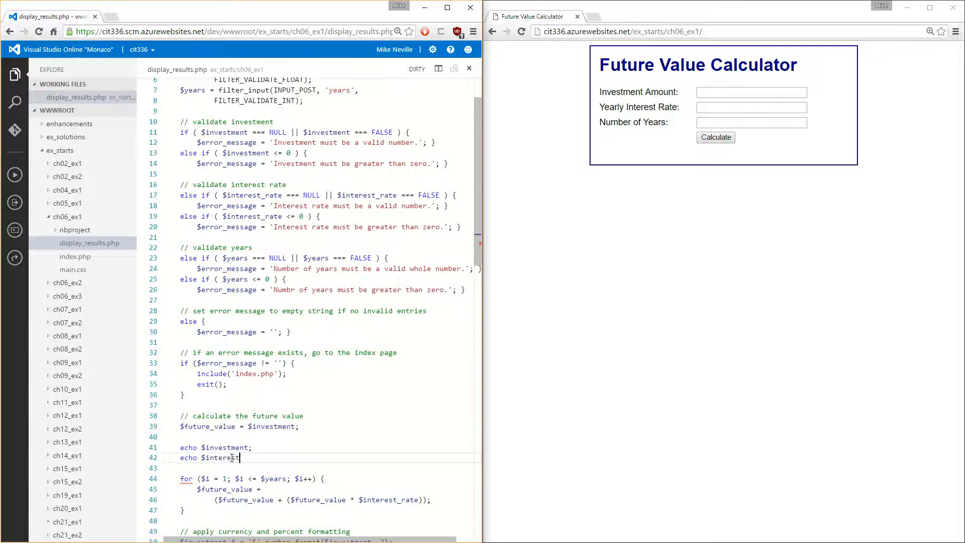
key(ctrl+s)
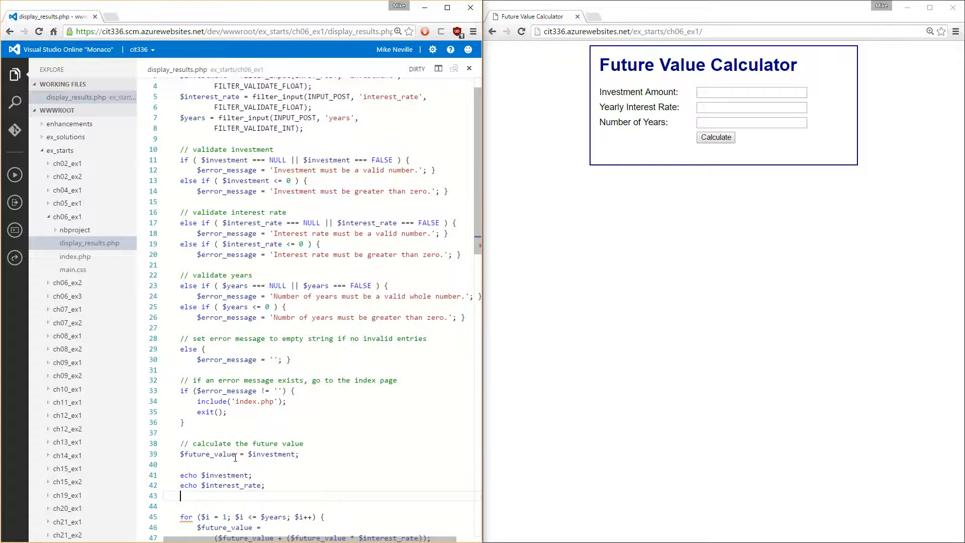
text(echo $years)
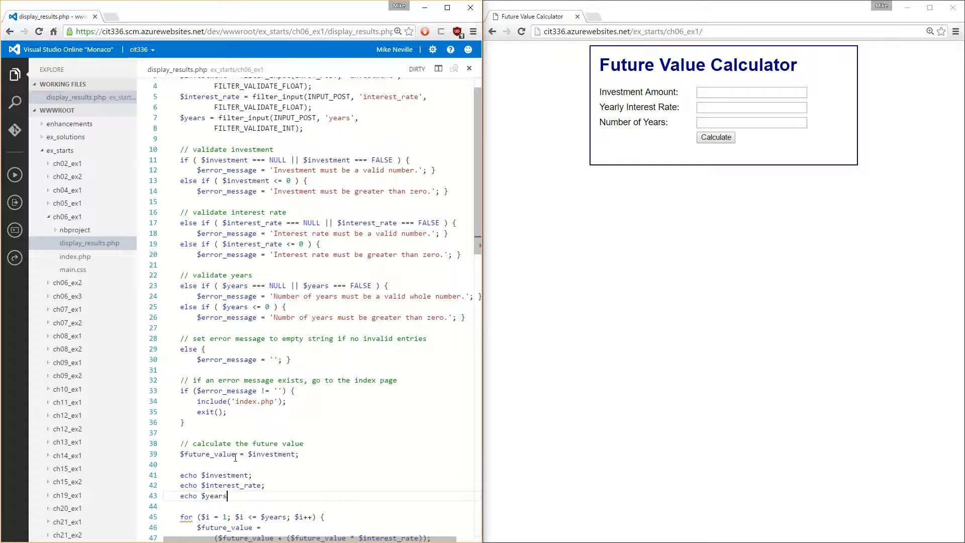
key(ctrl+s)
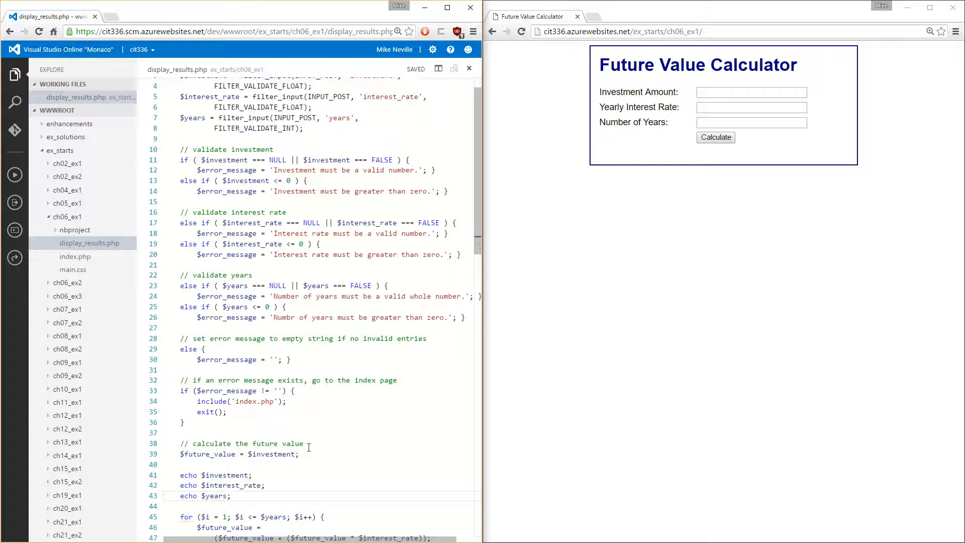
click(751, 91)
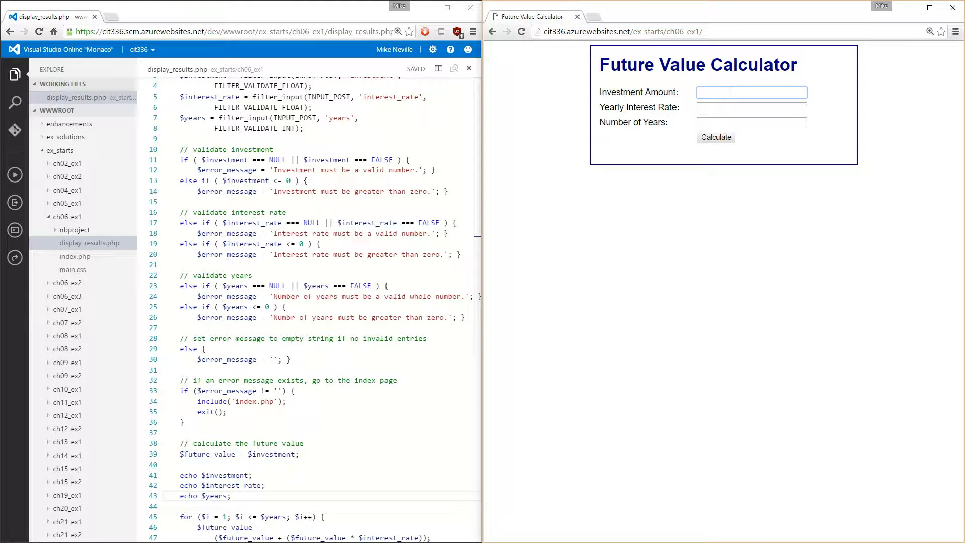
Calculate an investment of 100 at 10% interest for 5 years
text(100.00)
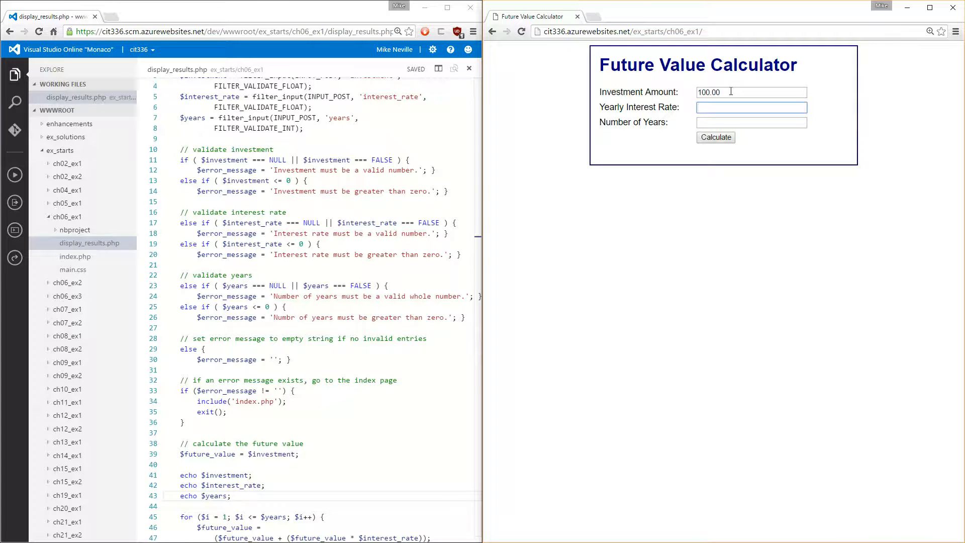
text(10)
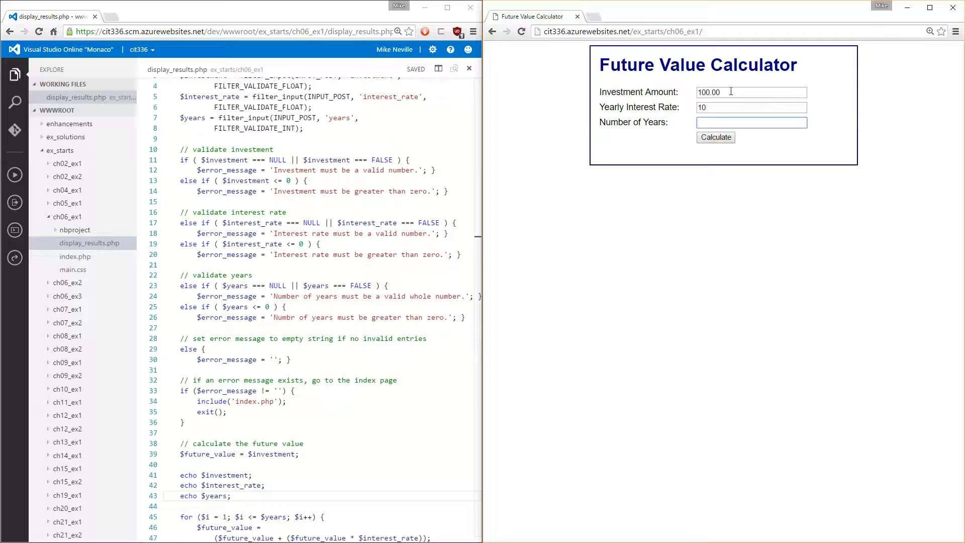
text(5)
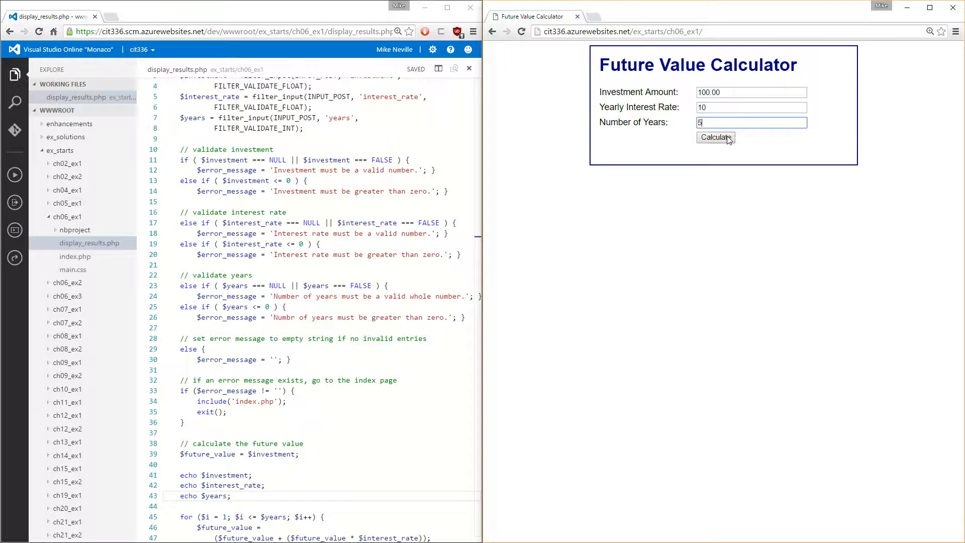
click(715, 138)
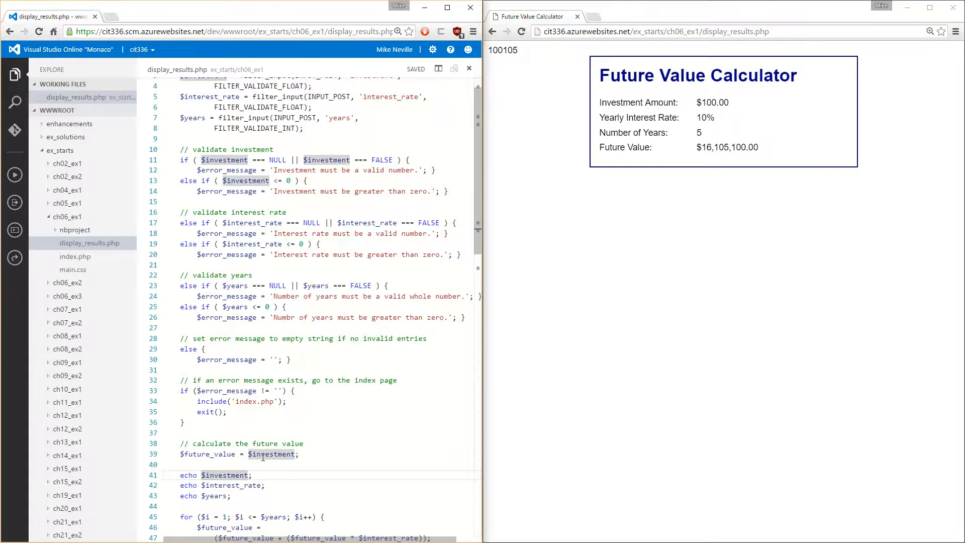
Label the echoes Investment, Interest Rate and Years, each ending with <br />, and save
text(")
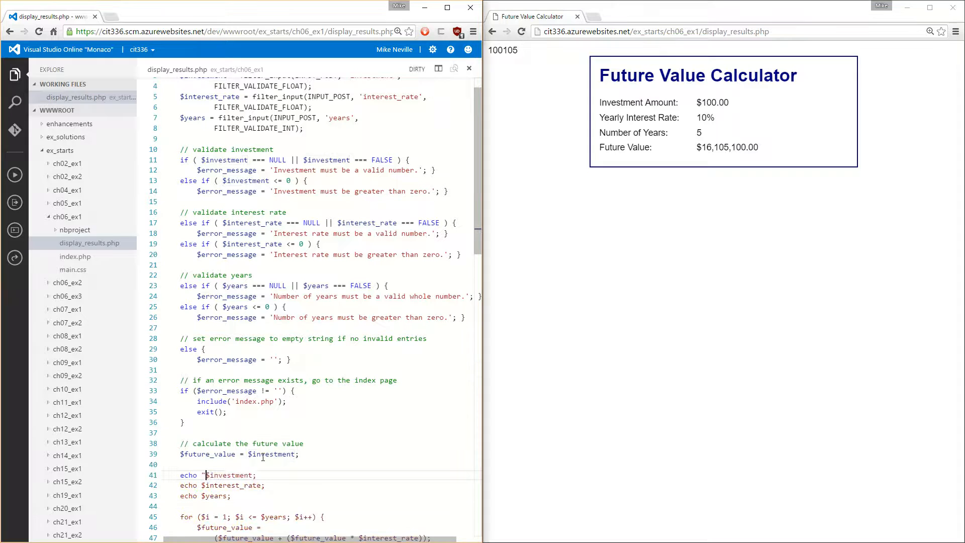
text(Investment:)
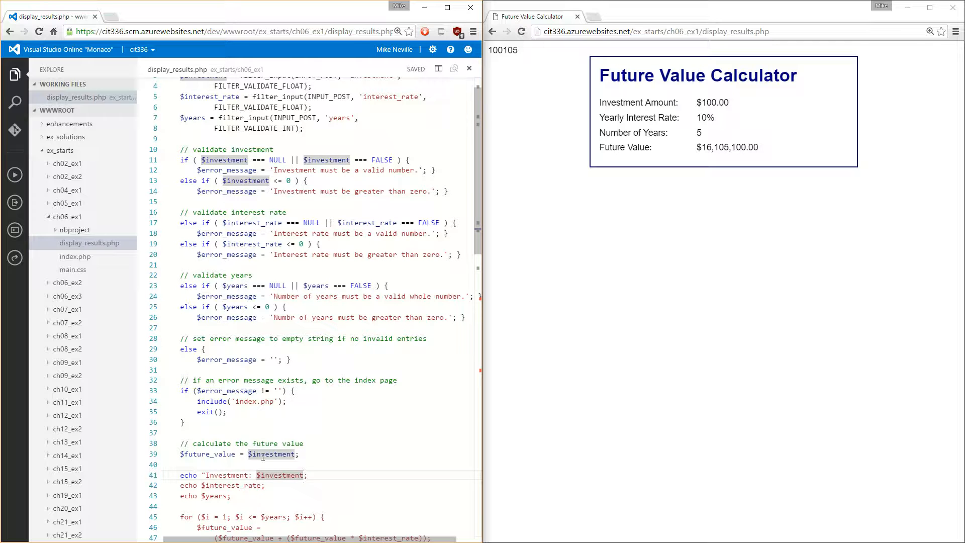
text(<br />)
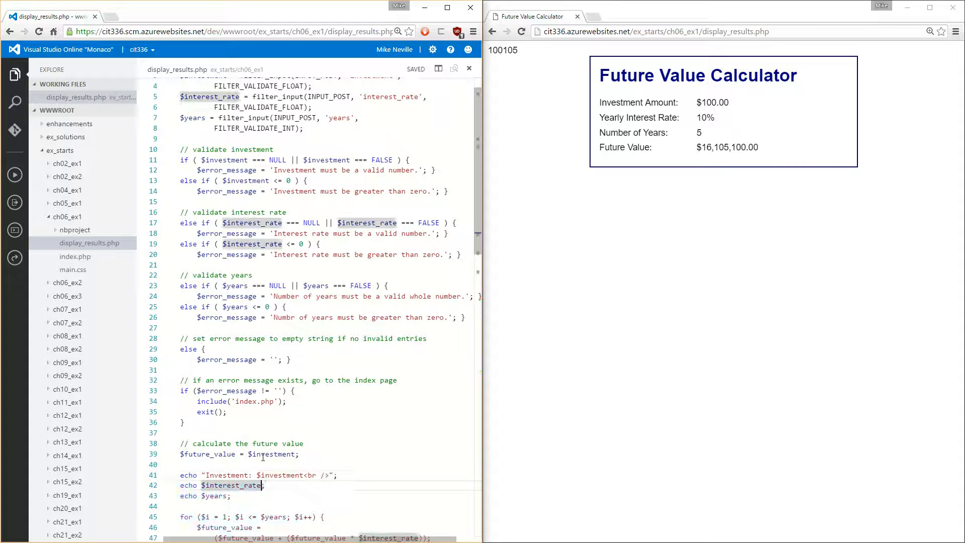
text(")
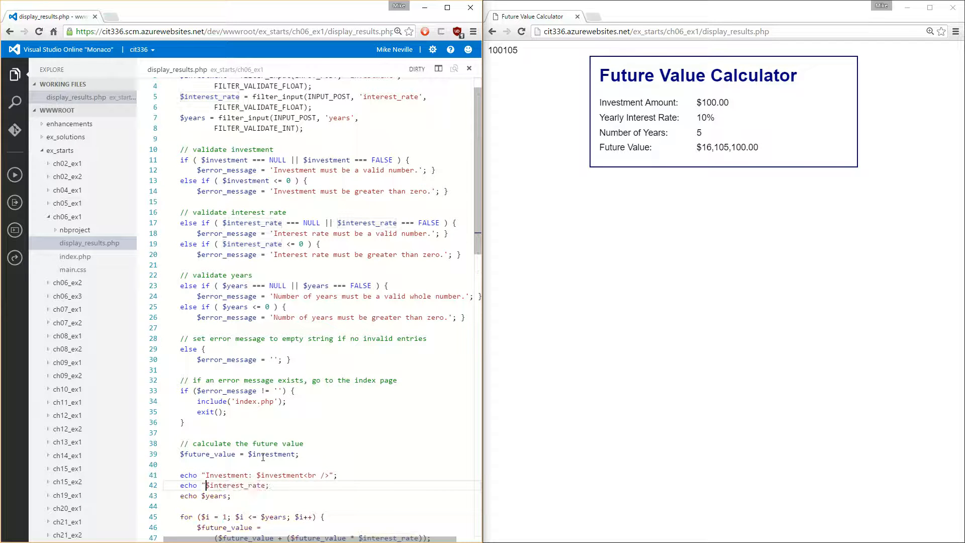
text(Interest Rate:)
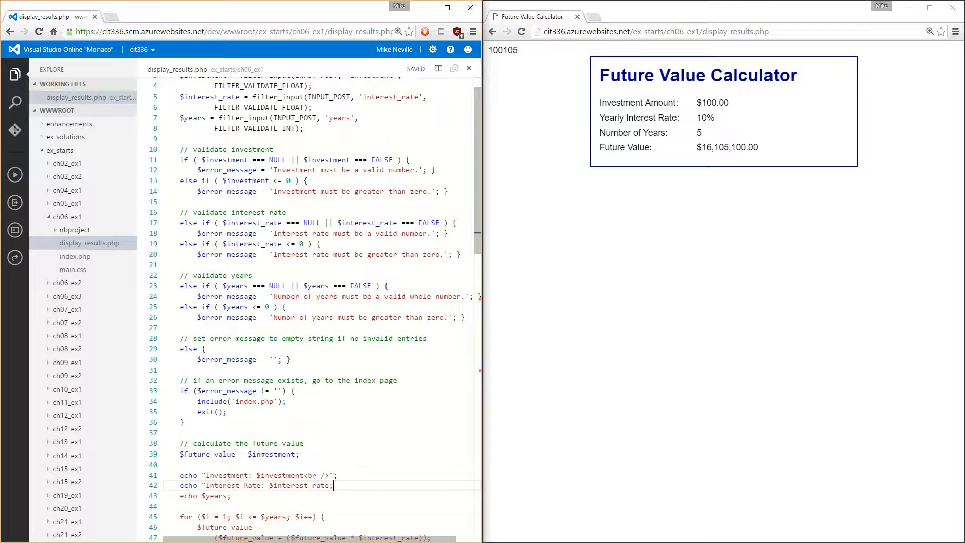
text(<br />)
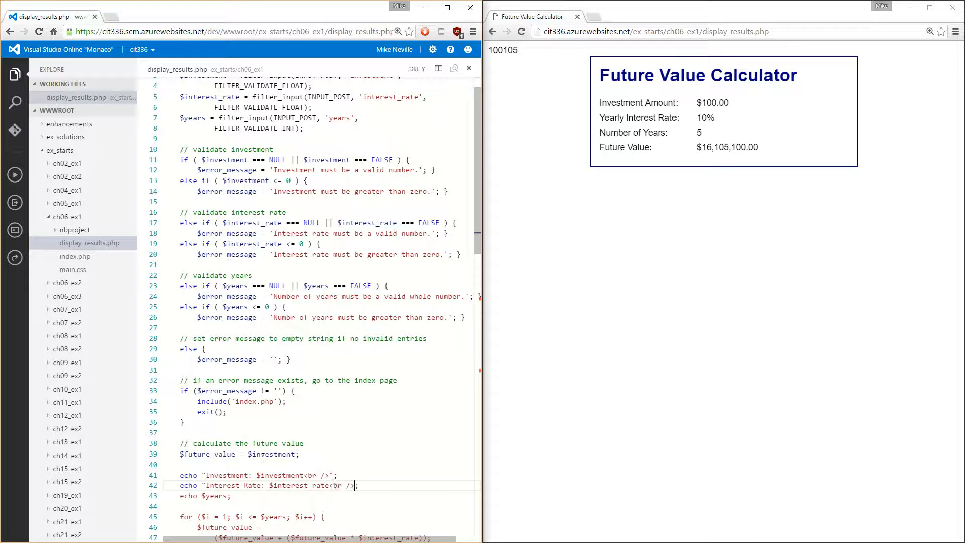
key(ctrl+s)
text( "Years:)
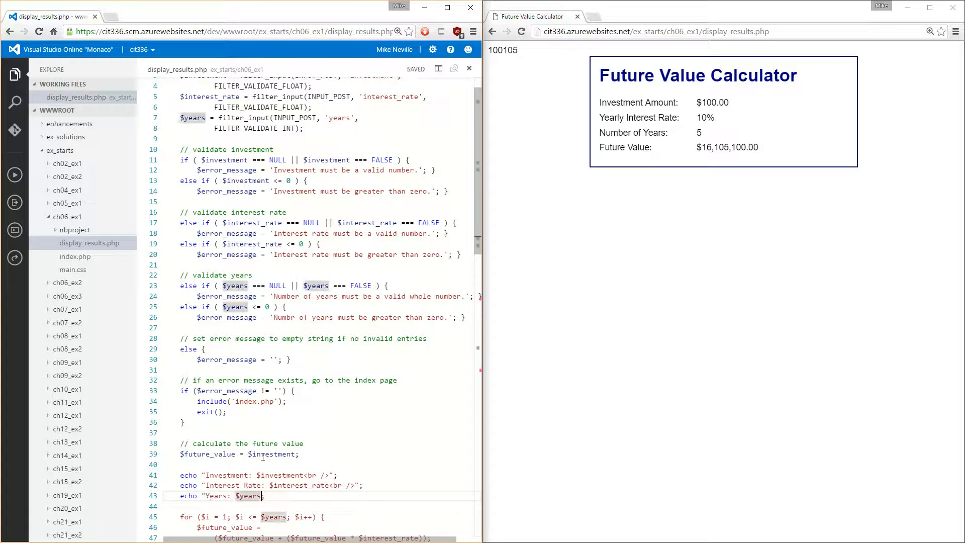
text(<br />")
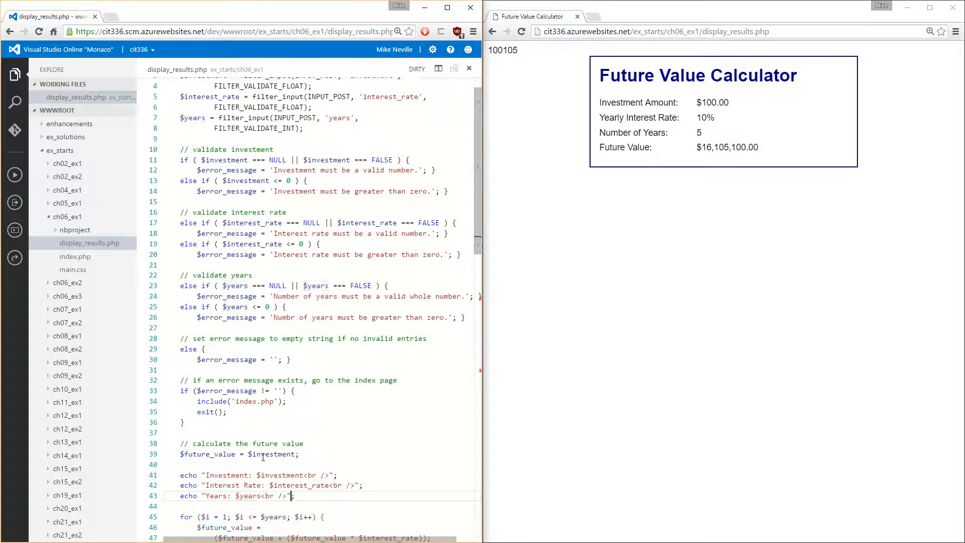
key(ctrl+s)
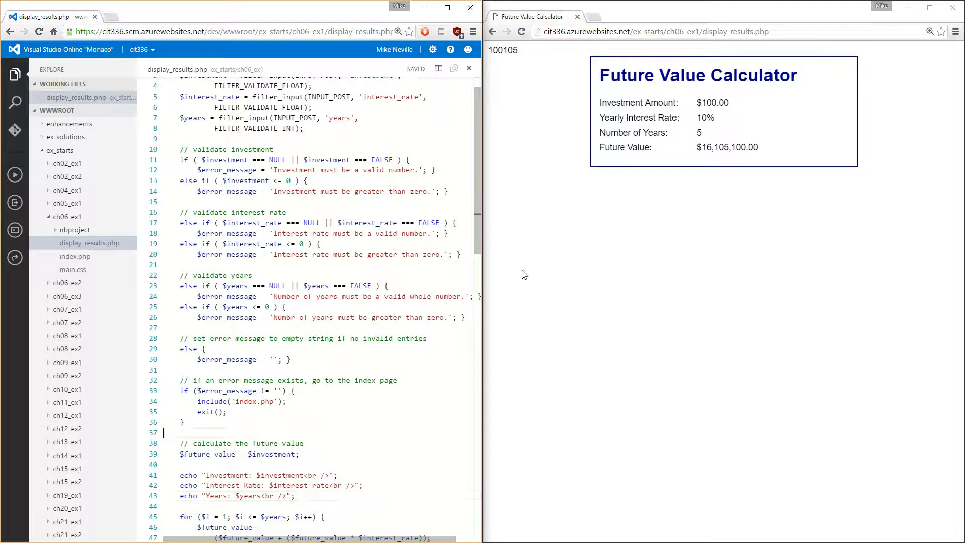
Reload the results page, confirming form resubmission, to show the labelled trace lines
click(521, 32)
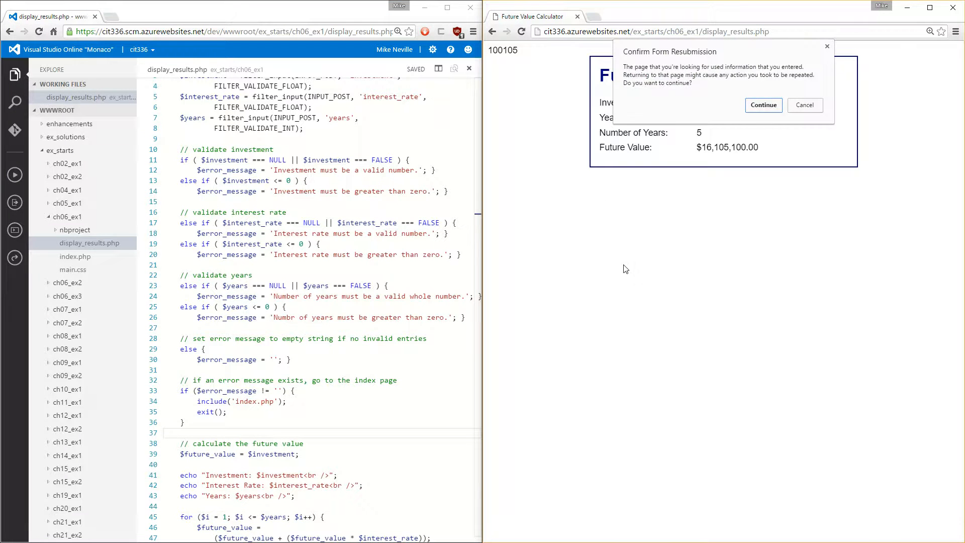
click(763, 104)
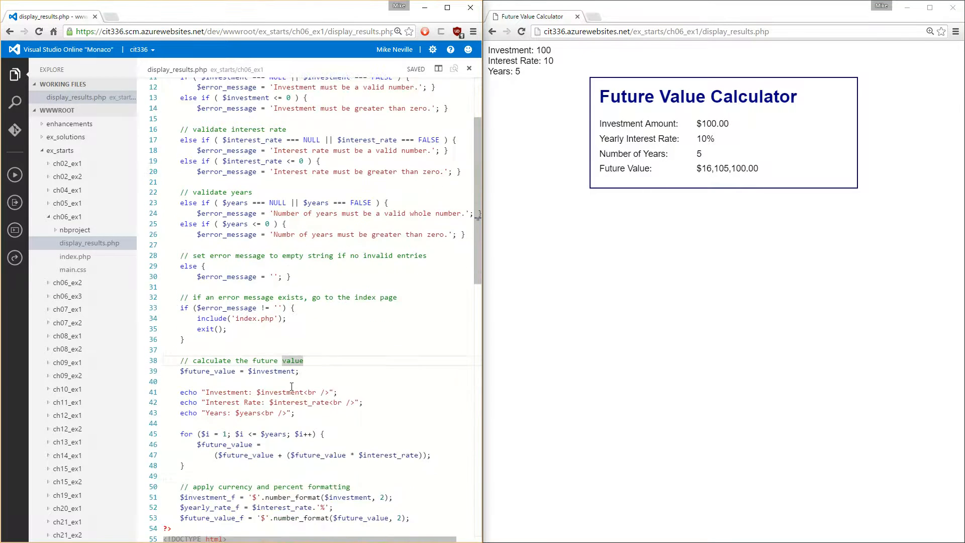
Inside the for loop add echo "I: $i and Future_Value: $future_value<br/>";
scroll(down, 3)
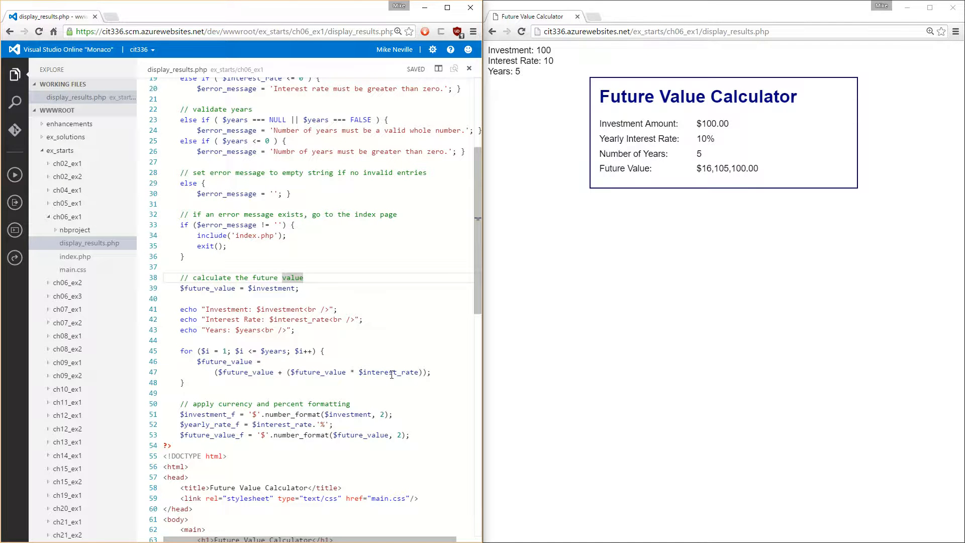
mouse_move(330, 352)
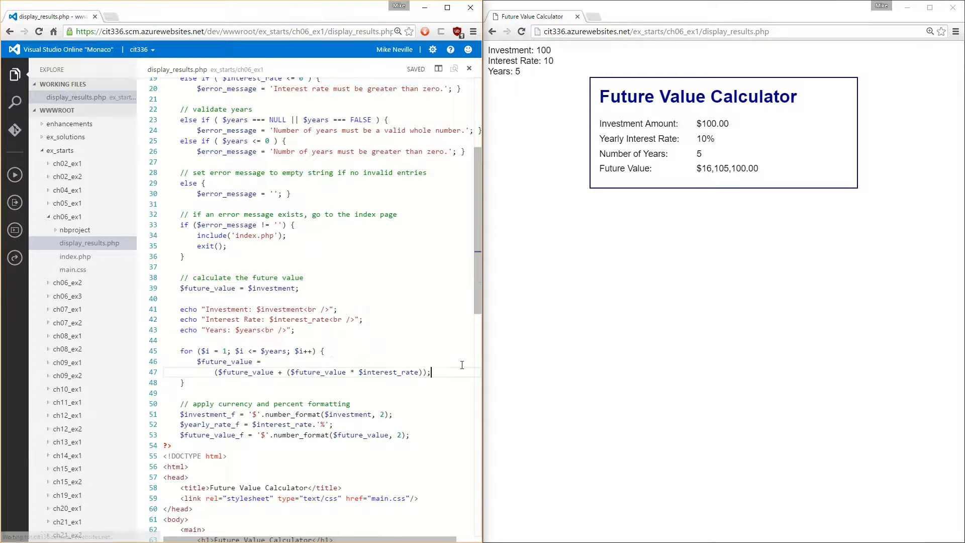
key(Enter)
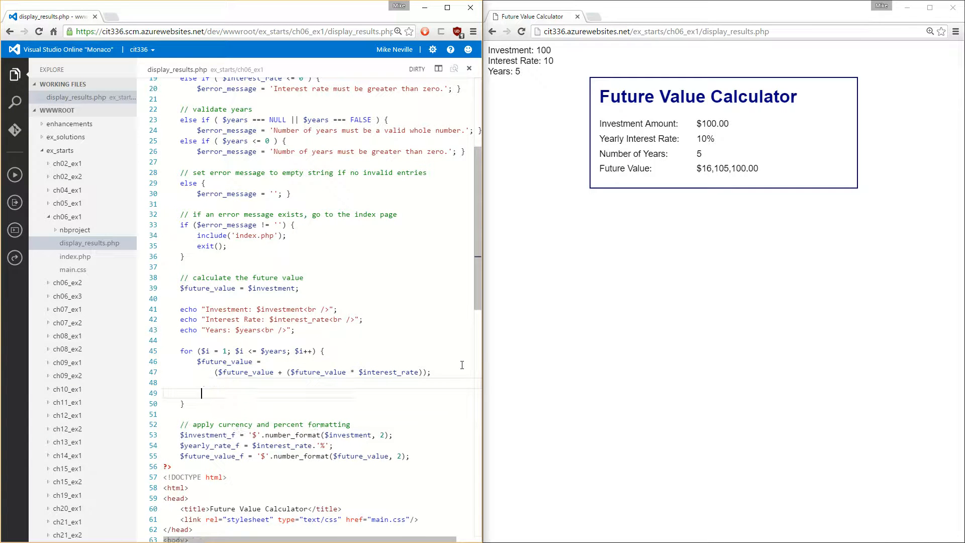
key(ctrl+s)
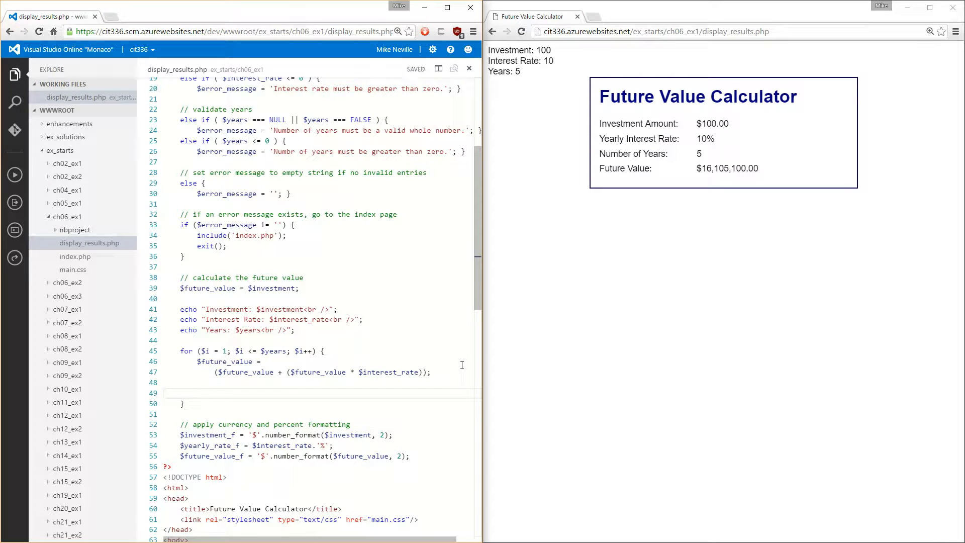
text(echo "I:)
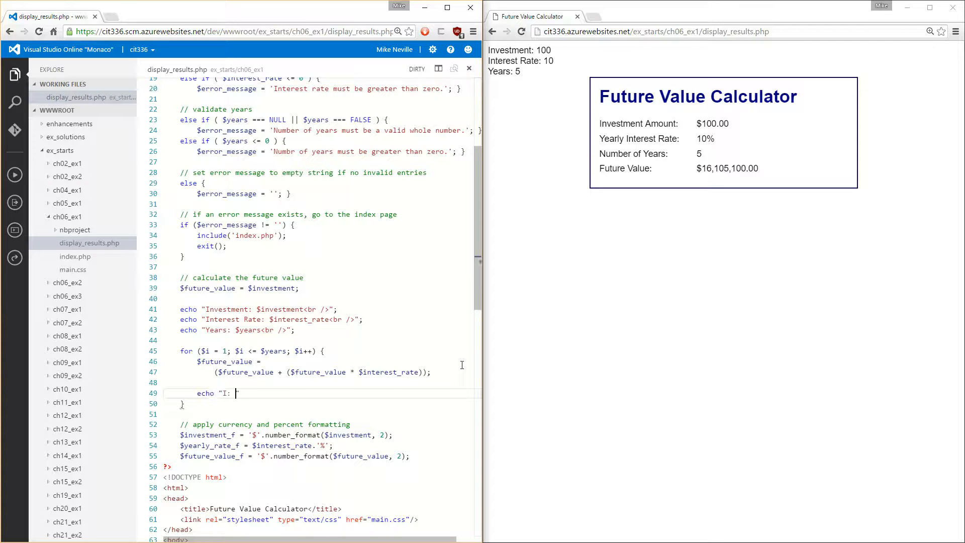
text($i a)
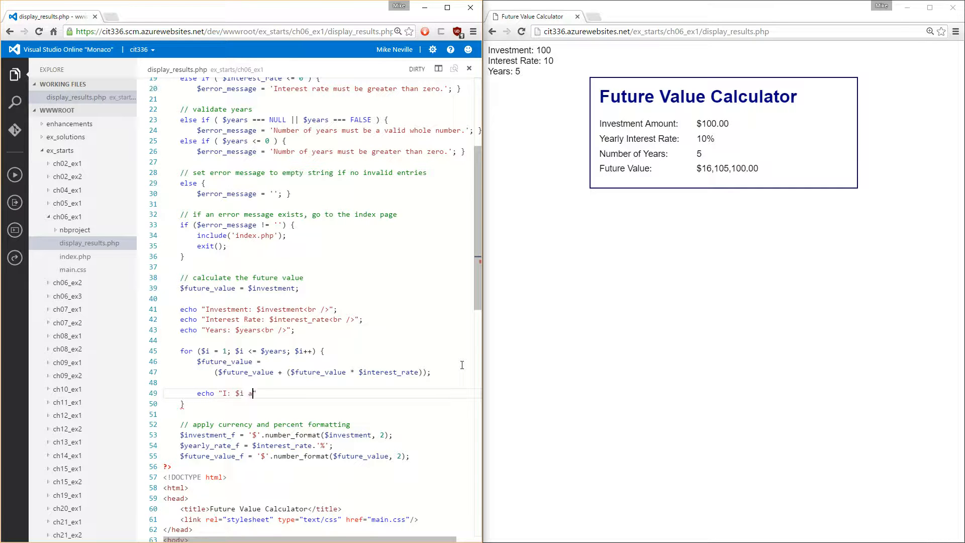
text(nd Future_Value)
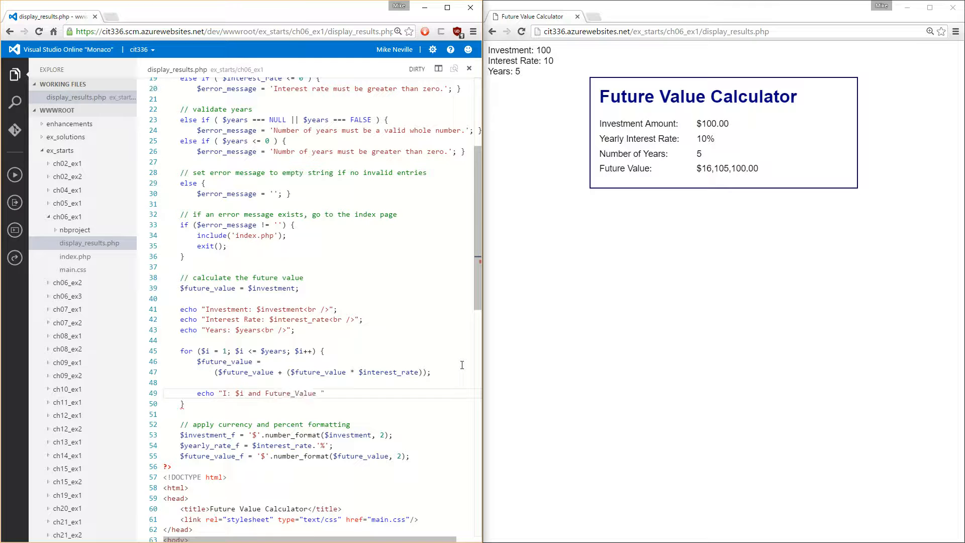
text(: $)
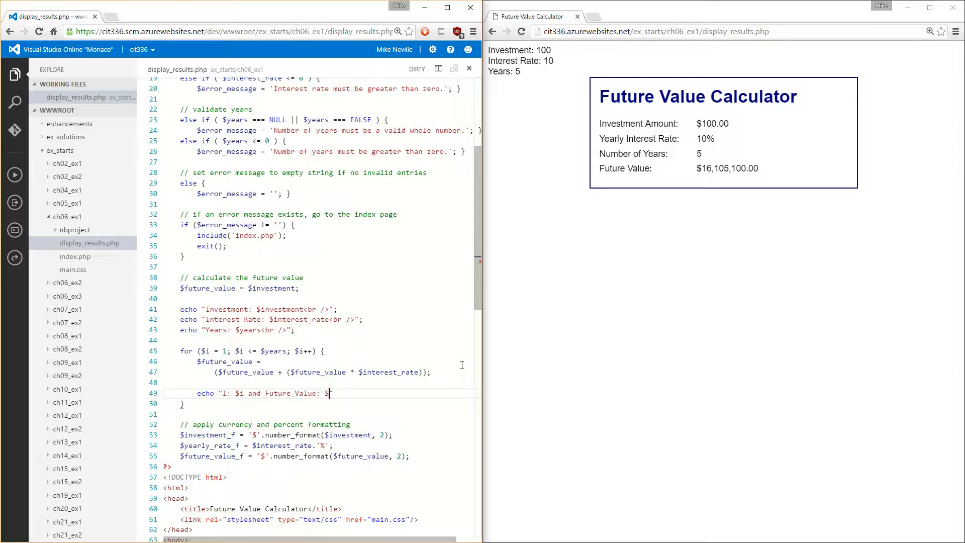
text(future_value)
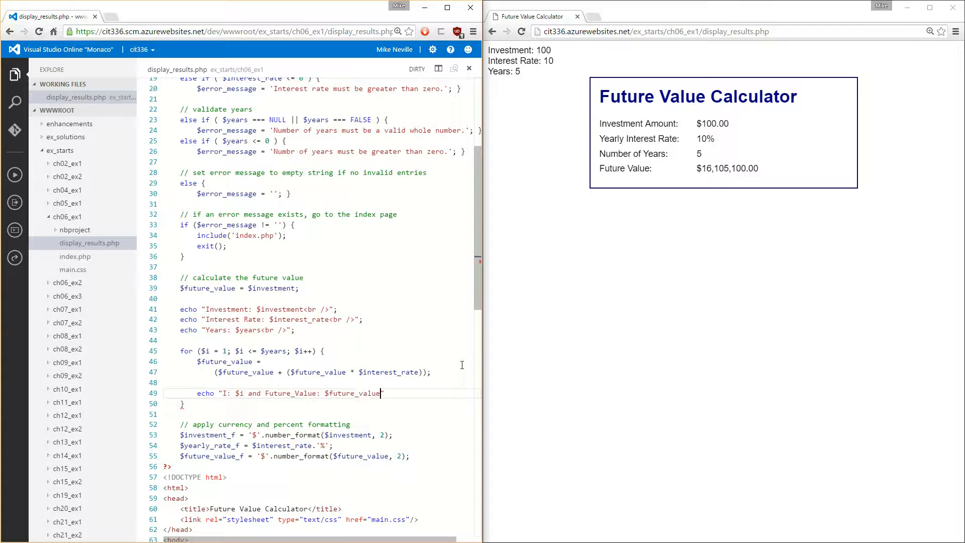
text(<br/>)
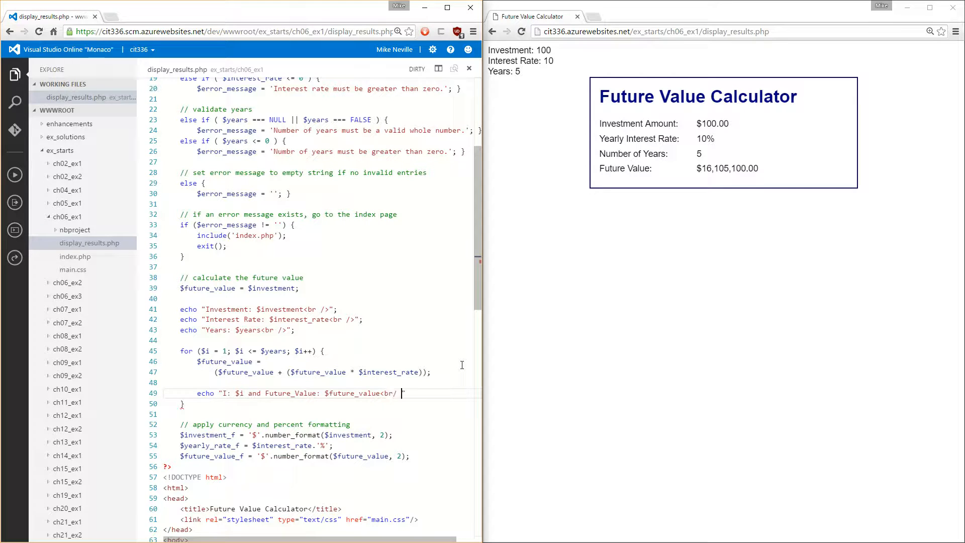
text(>";)
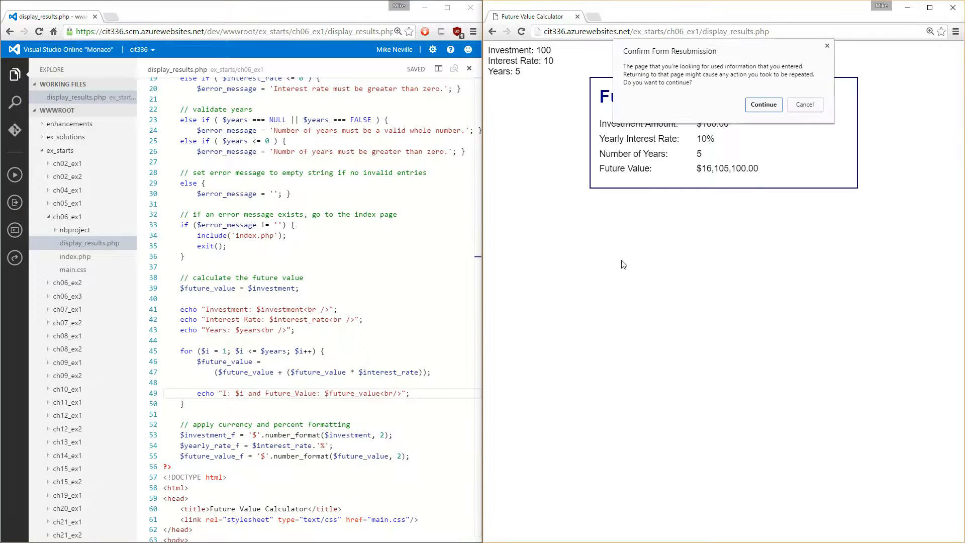
Resubmit the form so the page lists I: 1 through 5 with their Future_Value amounts
click(763, 104)
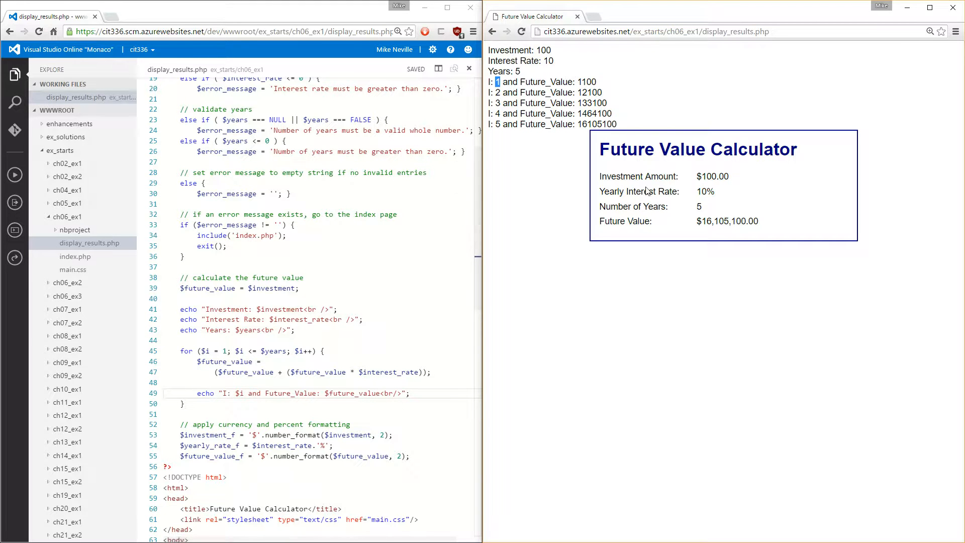
mouse_move(572, 196)
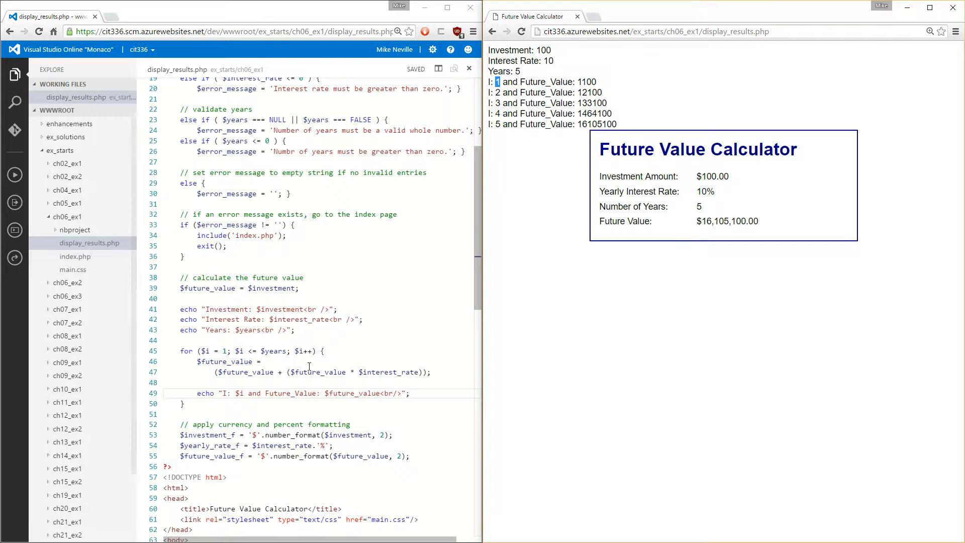
scroll(down, 3)
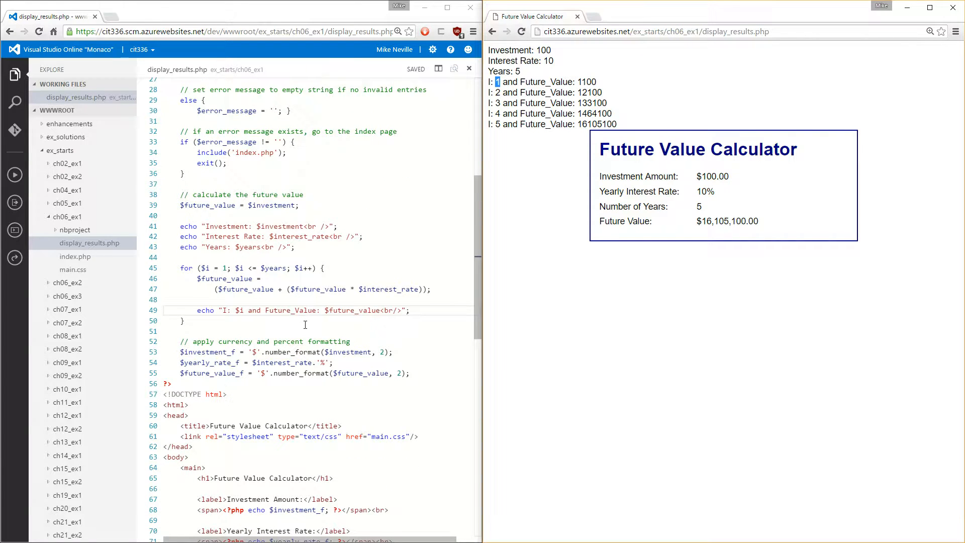
mouse_move(287, 339)
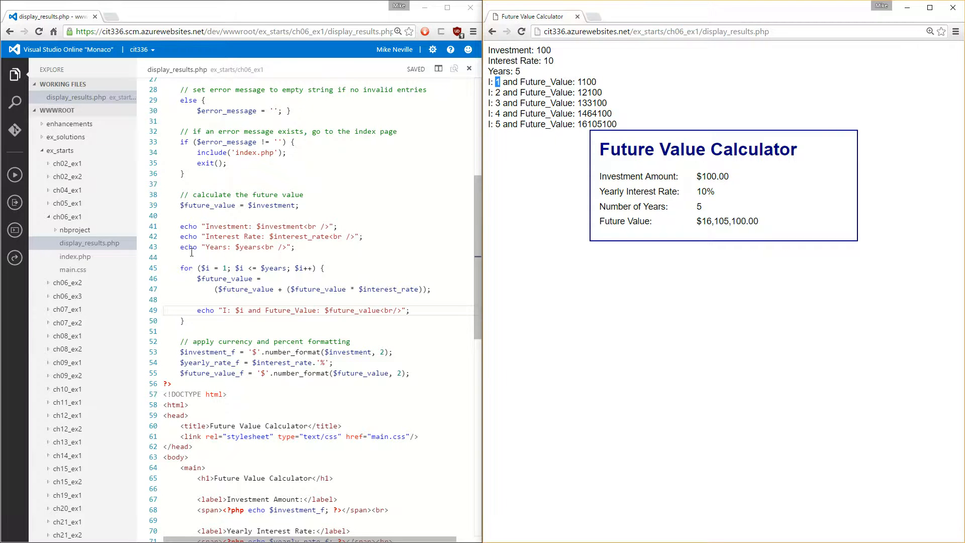
Replace echo with print_r on the Investment trace line and save
double_click(188, 226)
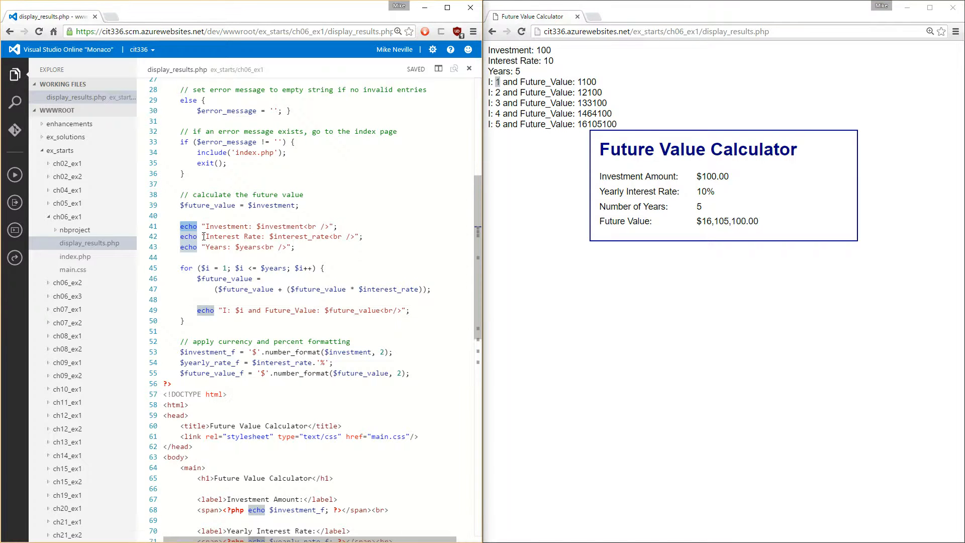
text(print_r()
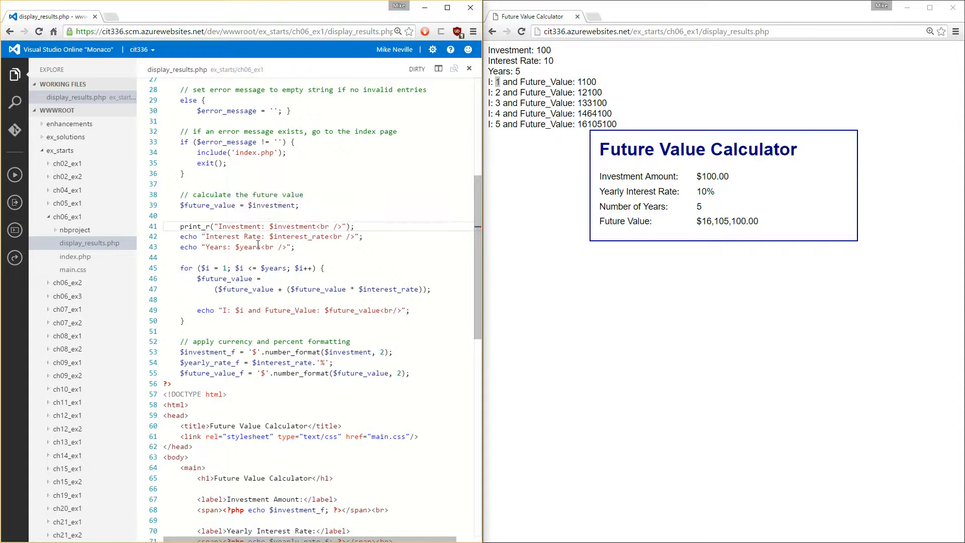
key(ctrl+s)
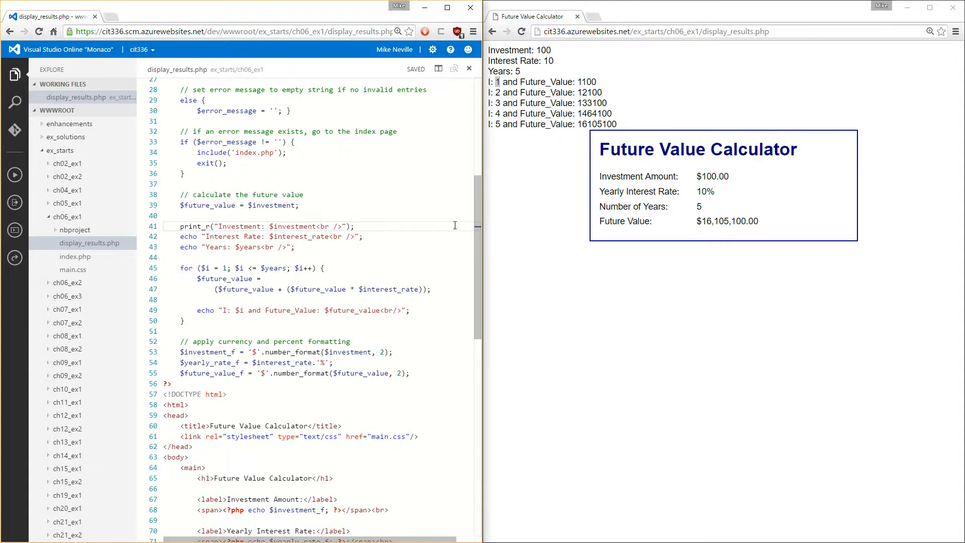
Rerun the results page and compare the Investment: 100 output with the print_r call
click(521, 31)
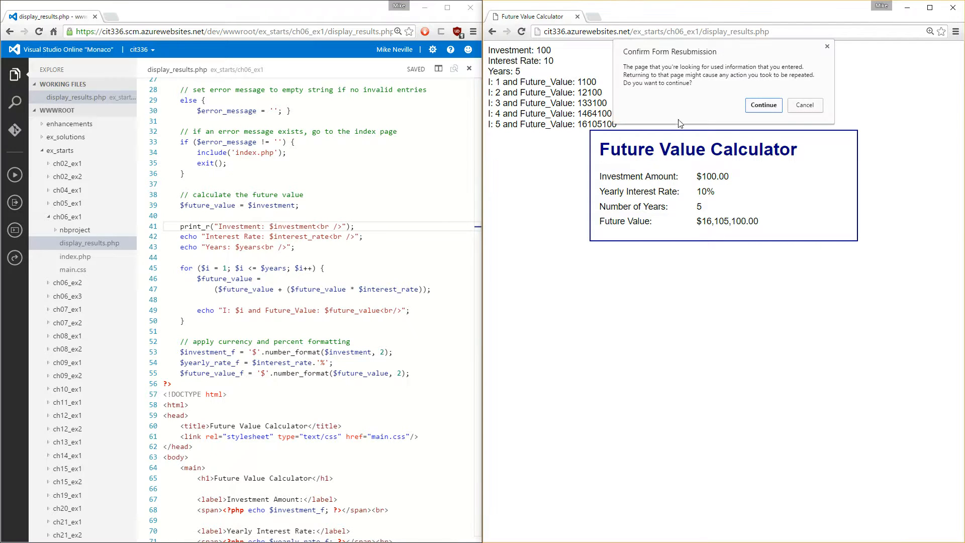
click(764, 105)
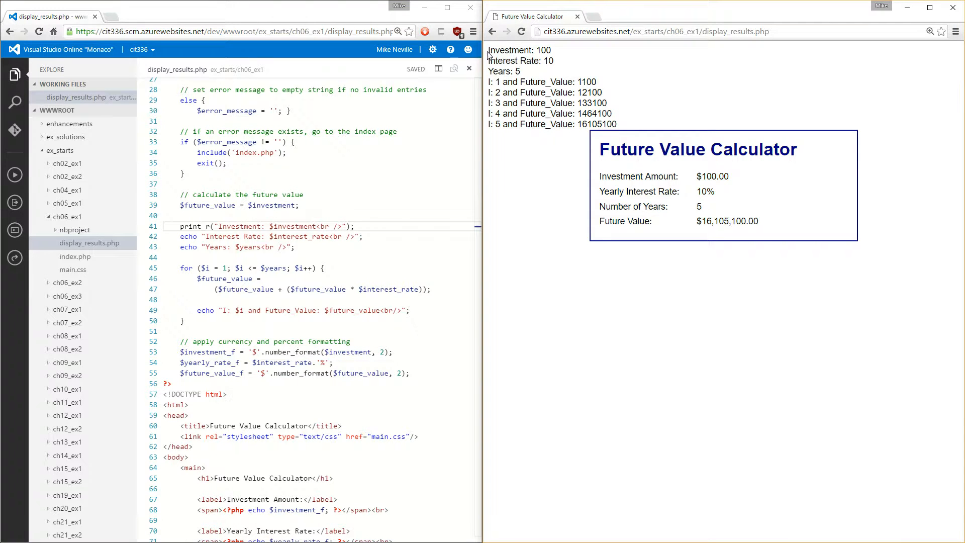
double_click(520, 50)
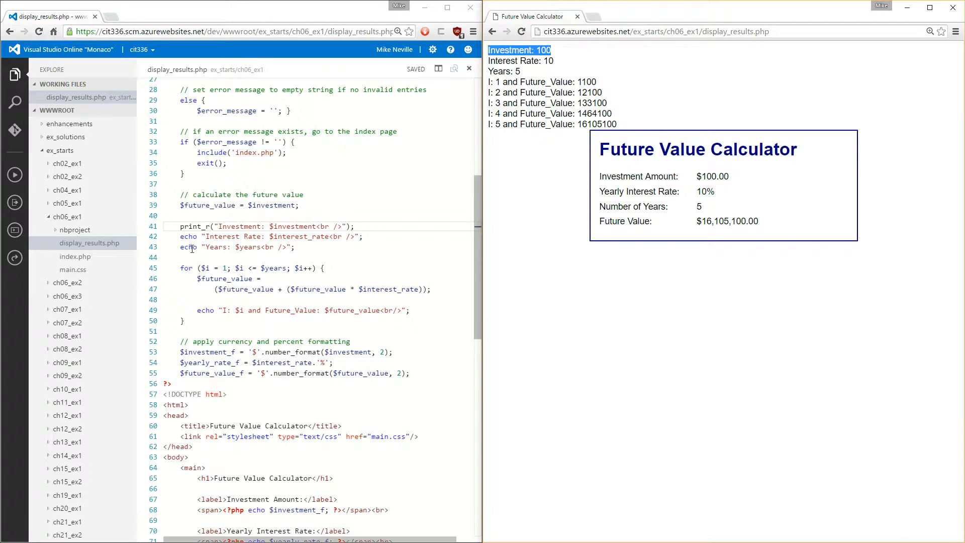
double_click(194, 227)
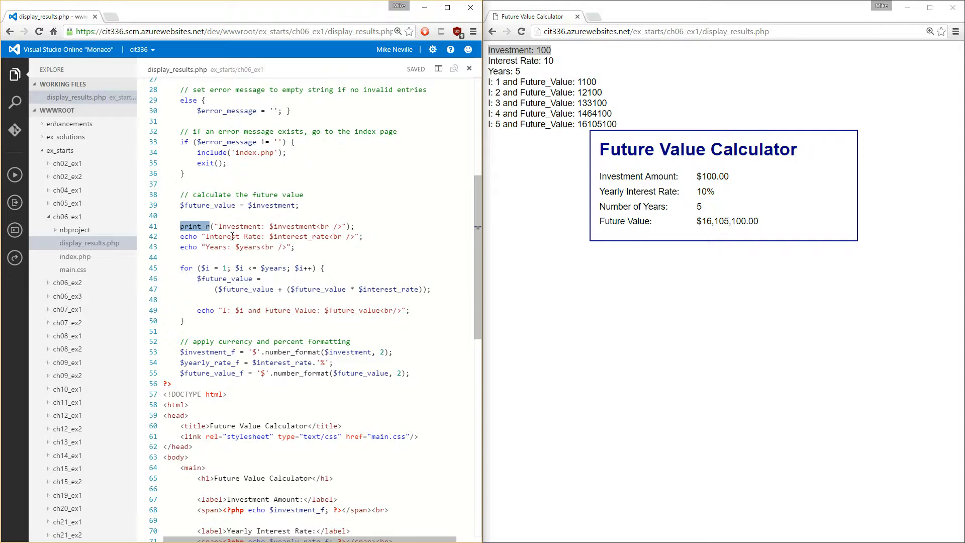
click(205, 237)
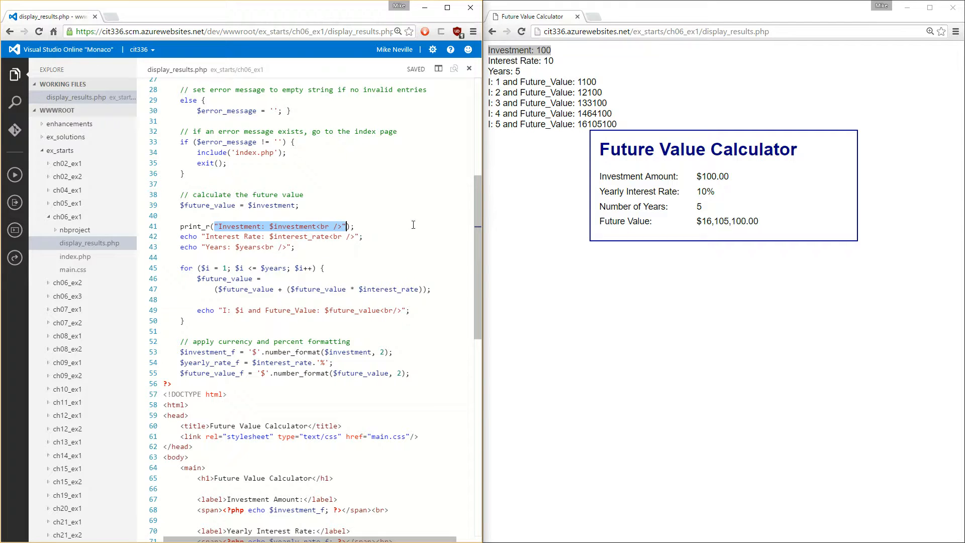
Change the traces to print_r($_POST) and echo($_POST), removing the other echoes, and save
text($_POST)
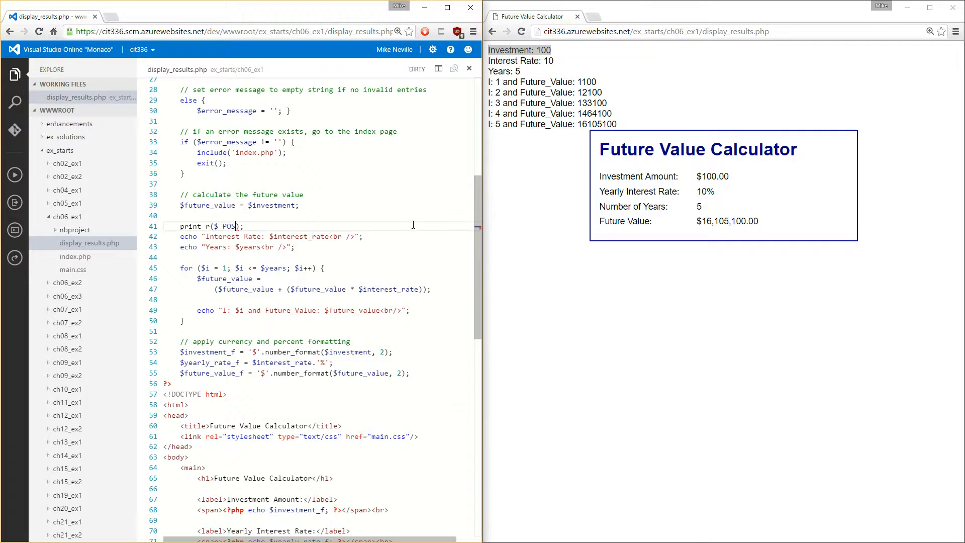
text(T)
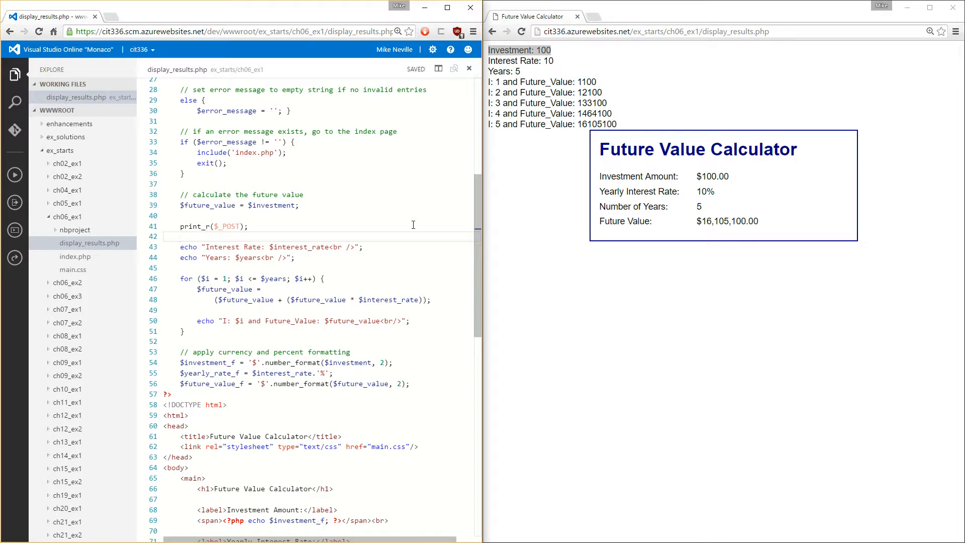
scroll(up, 3)
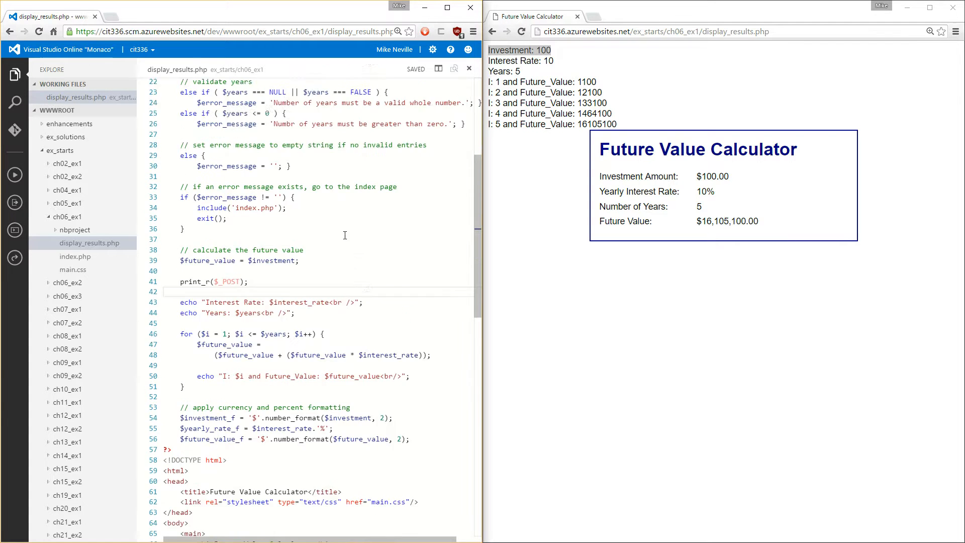
scroll(up, 3)
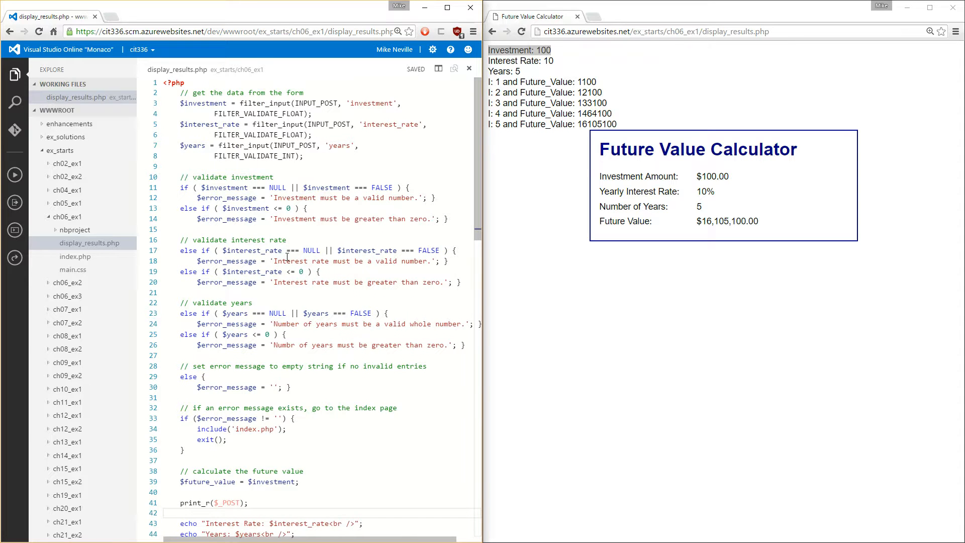
scroll(down, 3)
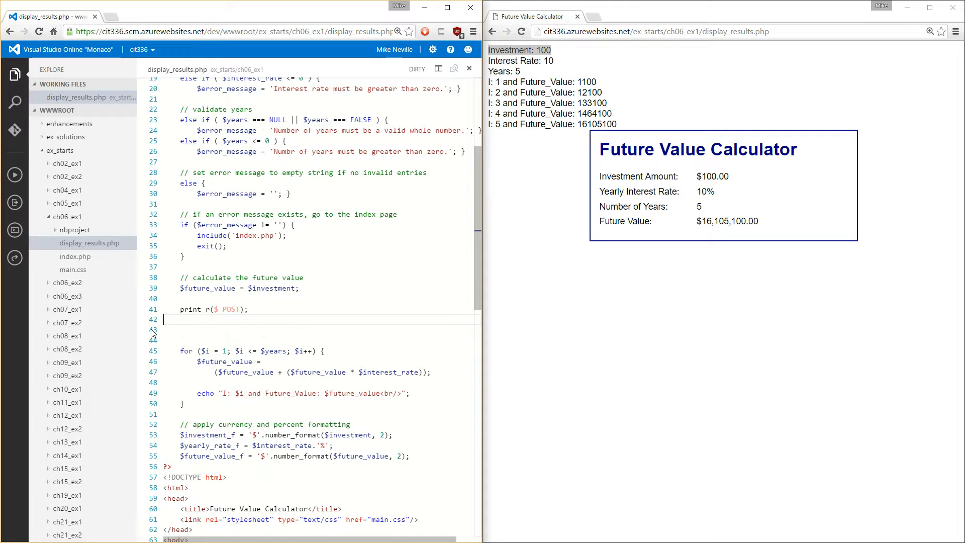
text(echo)
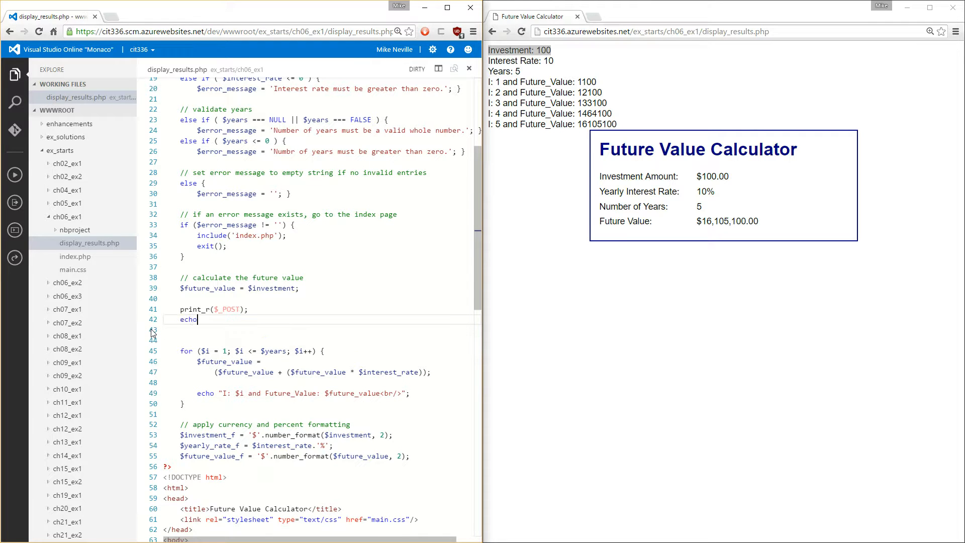
text(($_PO)
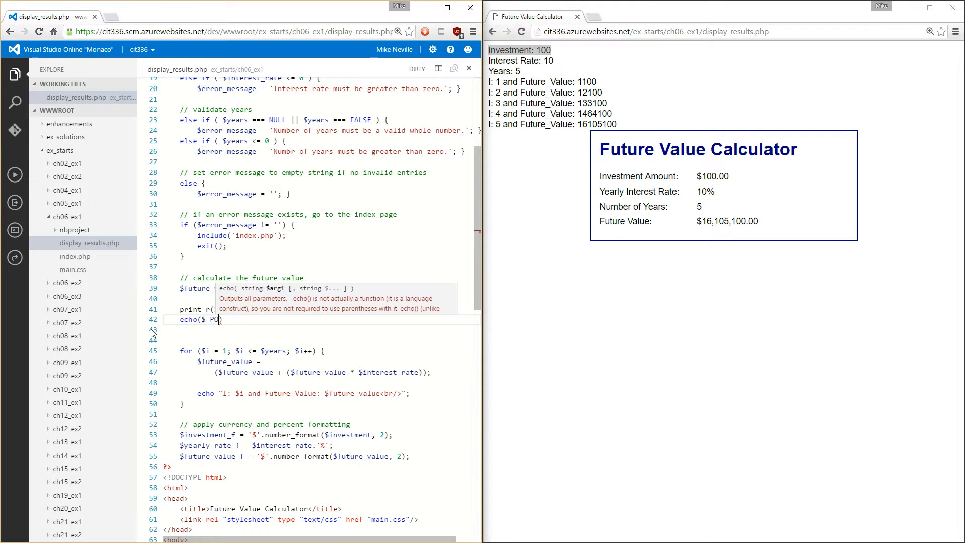
key(ctrl+s)
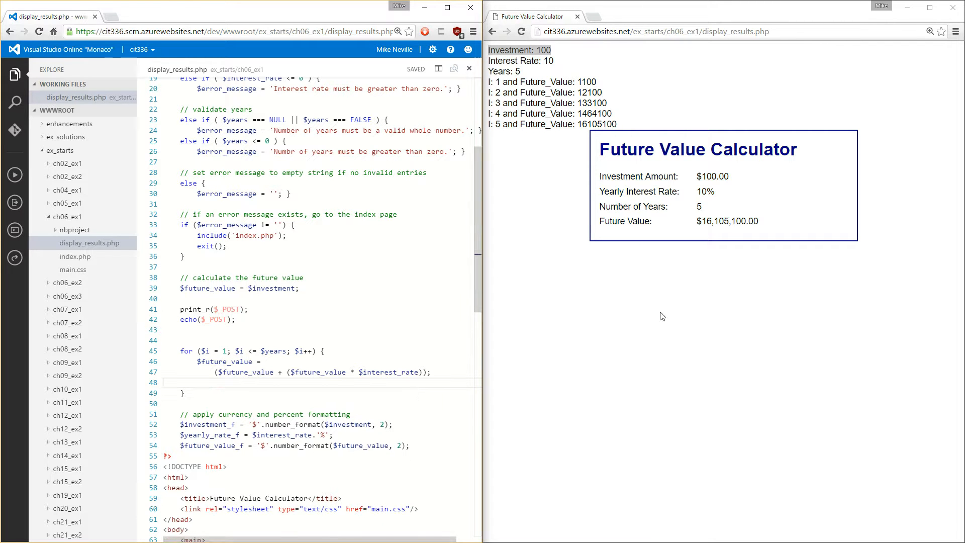
Rerun the results page and compare print_r's $_POST contents with echo's plain 'Array'
click(522, 31)
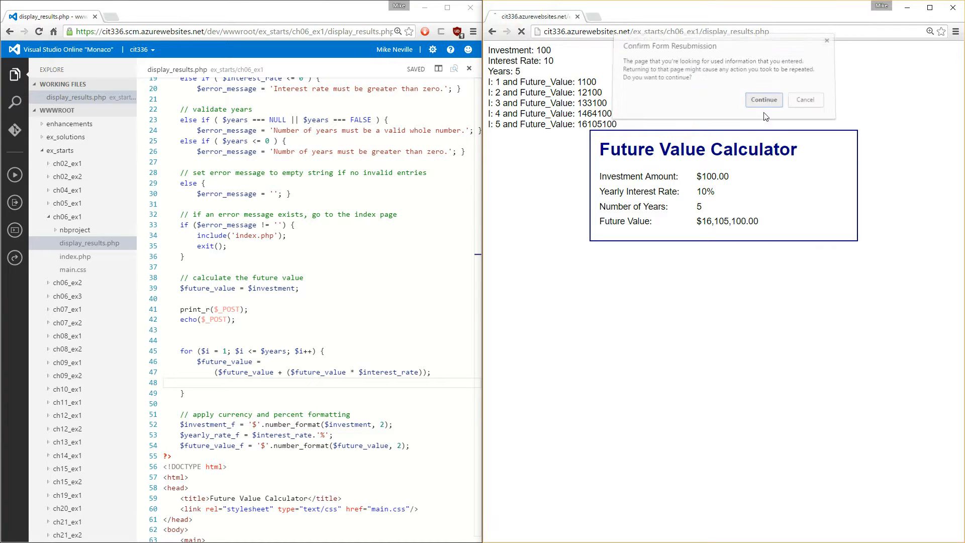
click(763, 99)
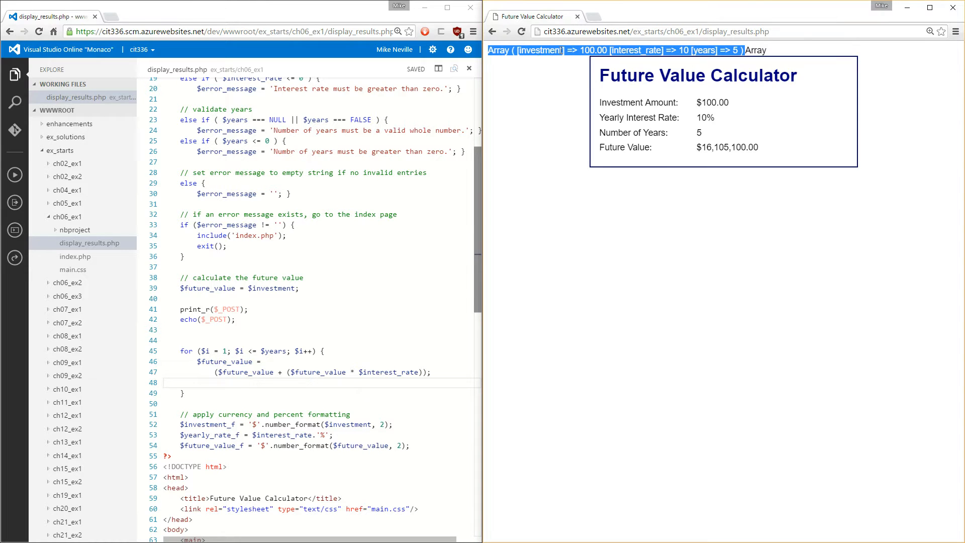
mouse_move(522, 59)
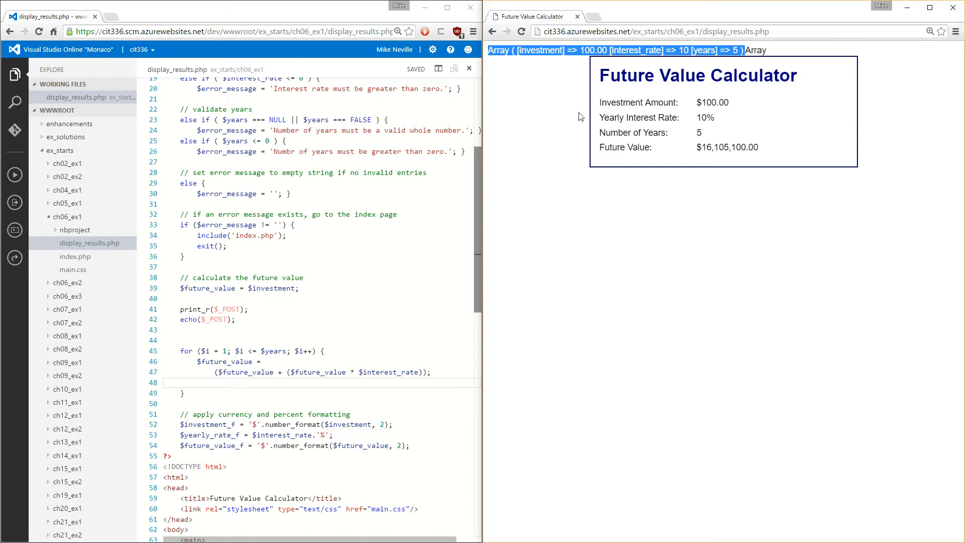
double_click(217, 319)
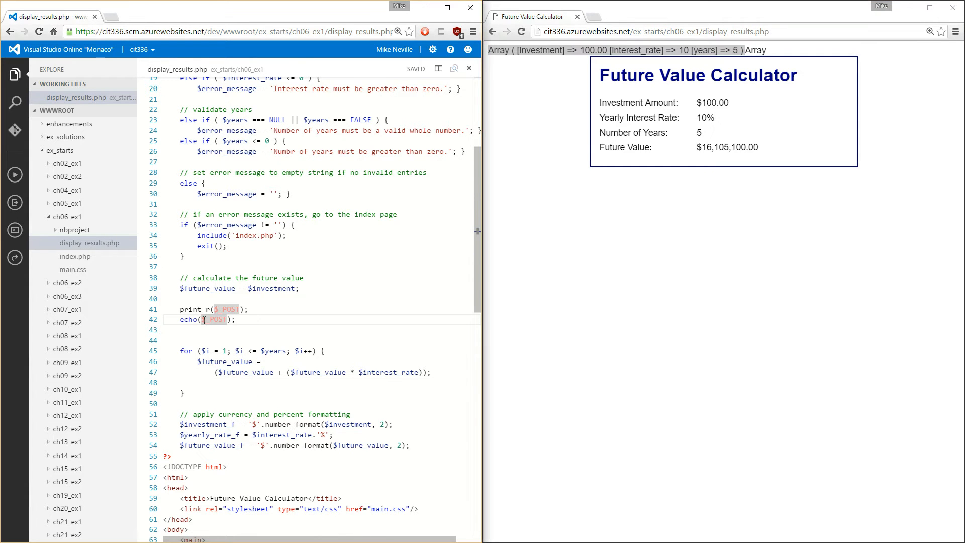
double_click(754, 50)
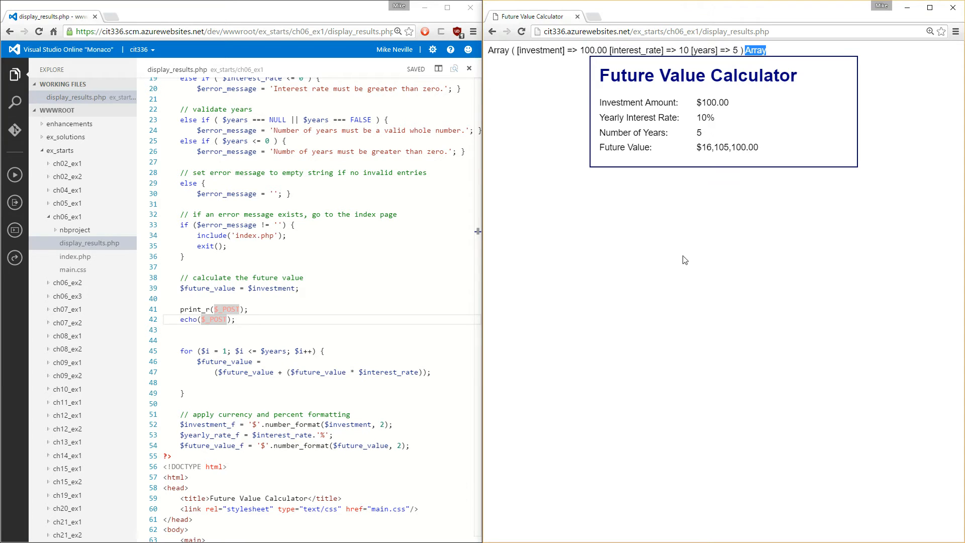
mouse_move(572, 380)
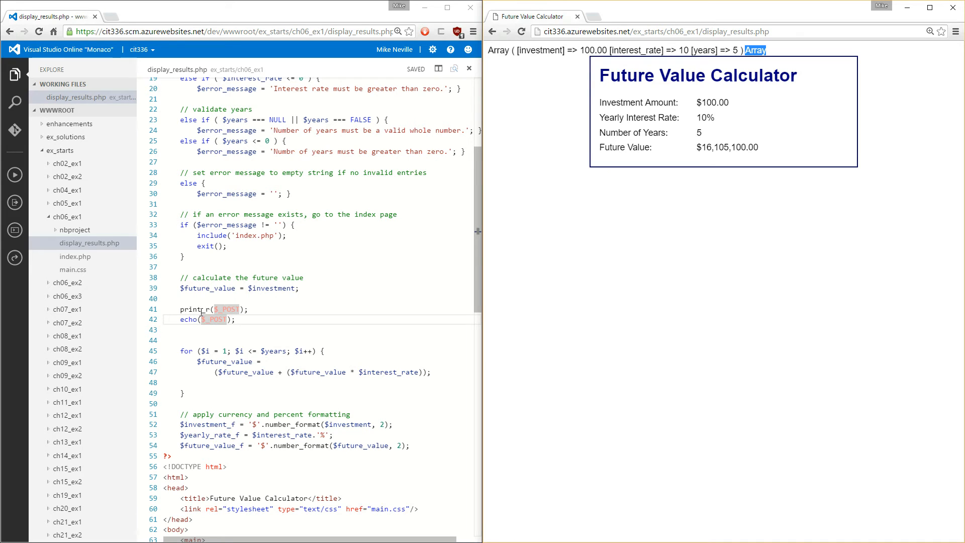
mouse_move(552, 297)
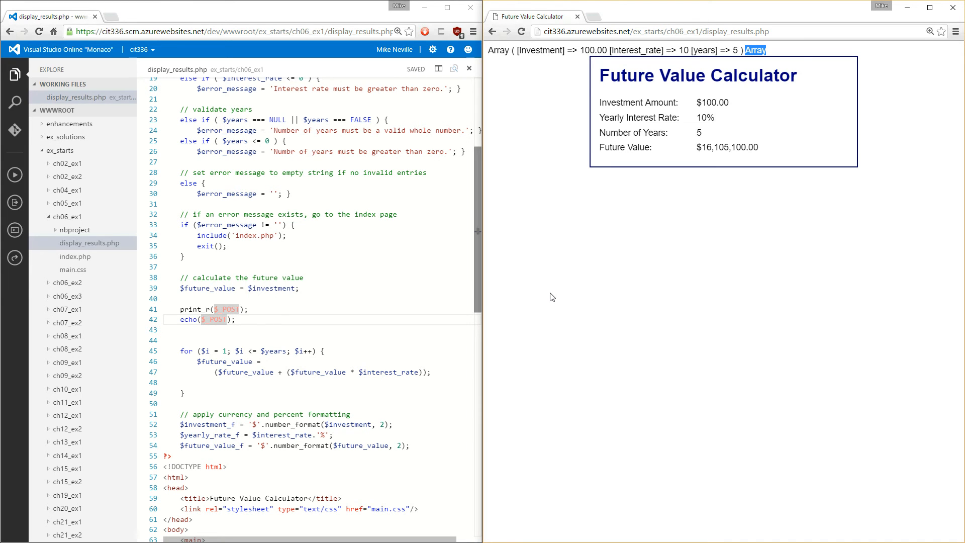
mouse_move(753, 363)
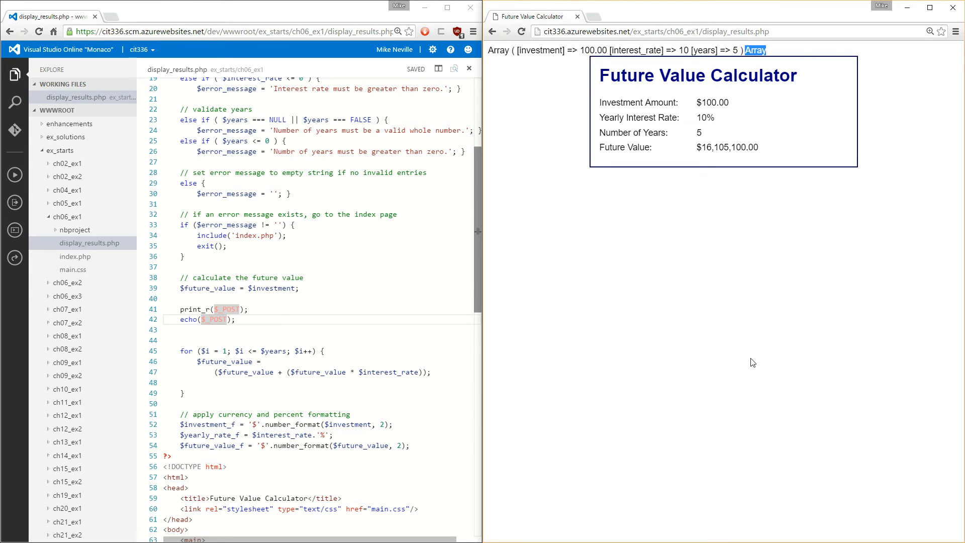